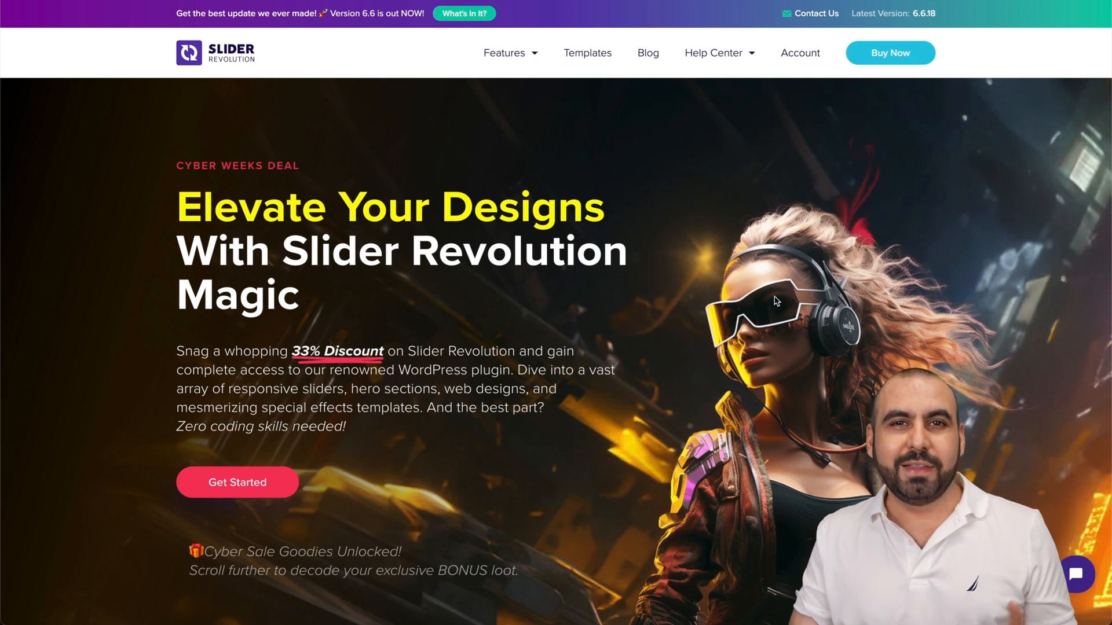
mouse_move(631, 218)
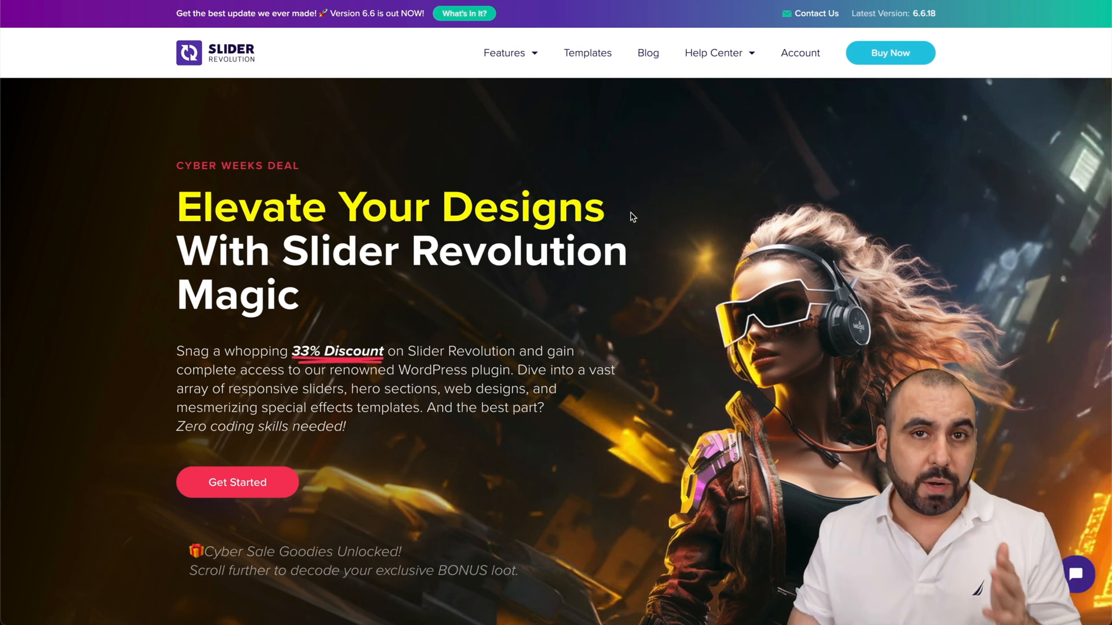
mouse_move(932, 141)
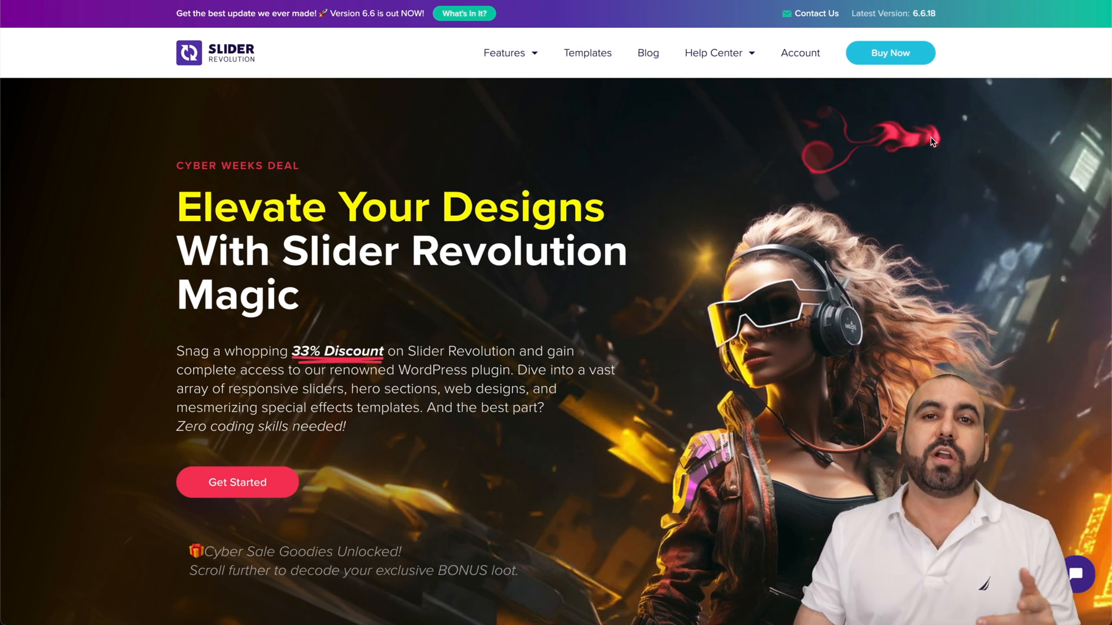
mouse_move(859, 220)
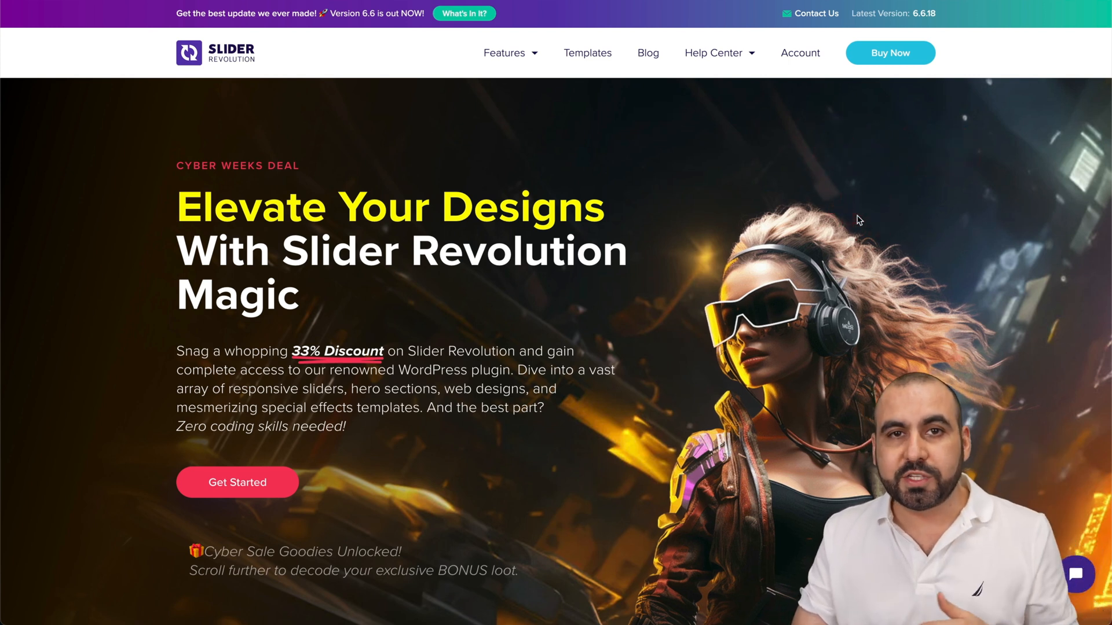
mouse_move(827, 240)
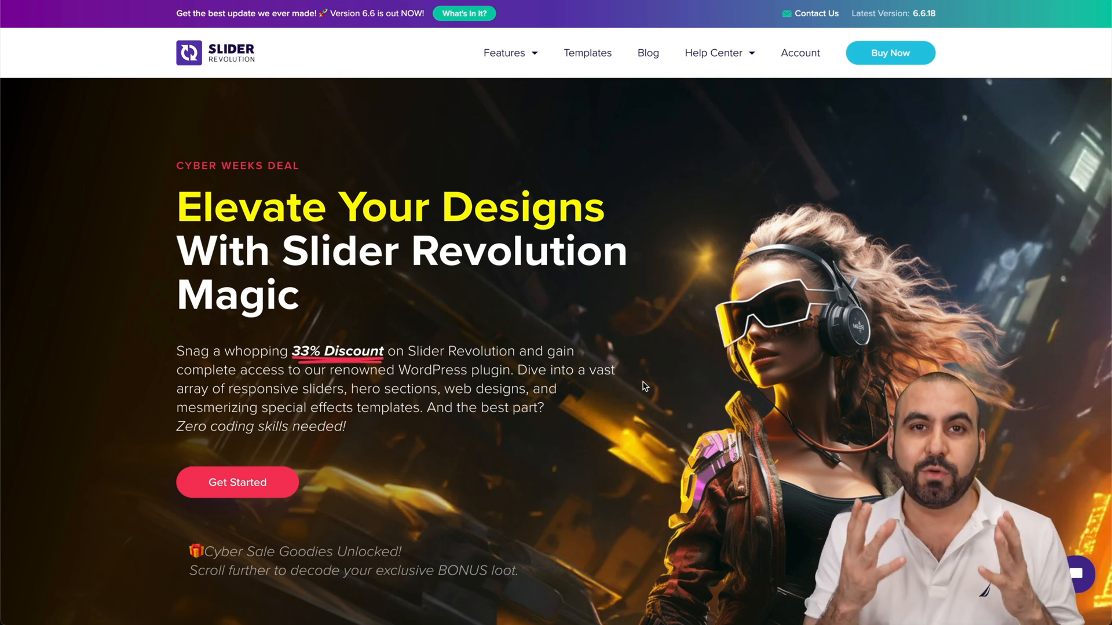
Step: Scroll the Slider Revolution homepage, then go to the Templates gallery
scroll(down, 3)
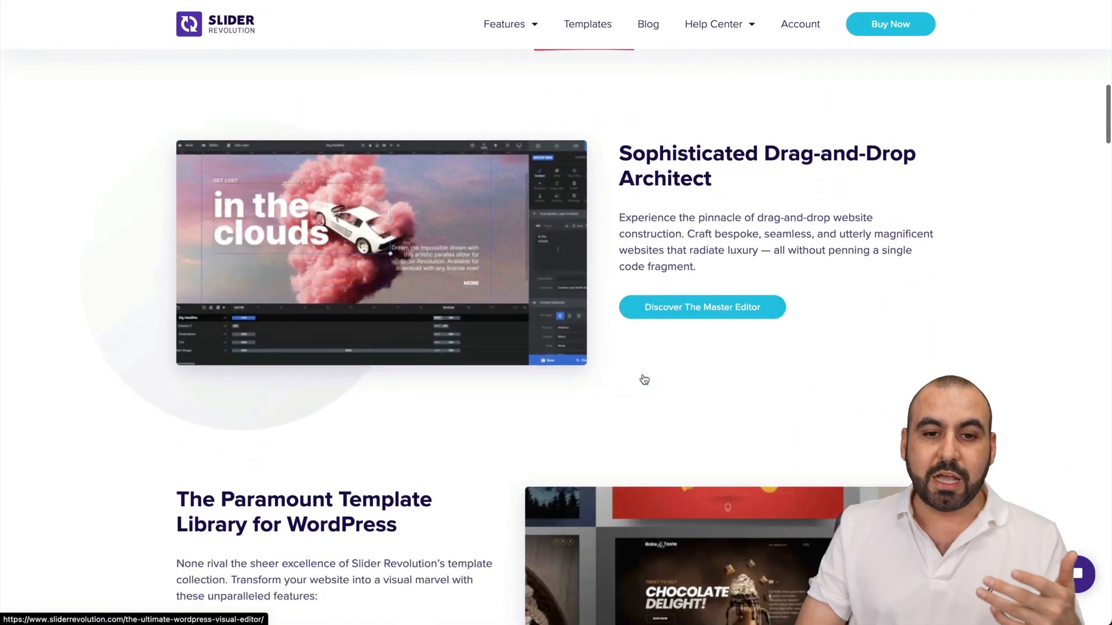
scroll(down, 3)
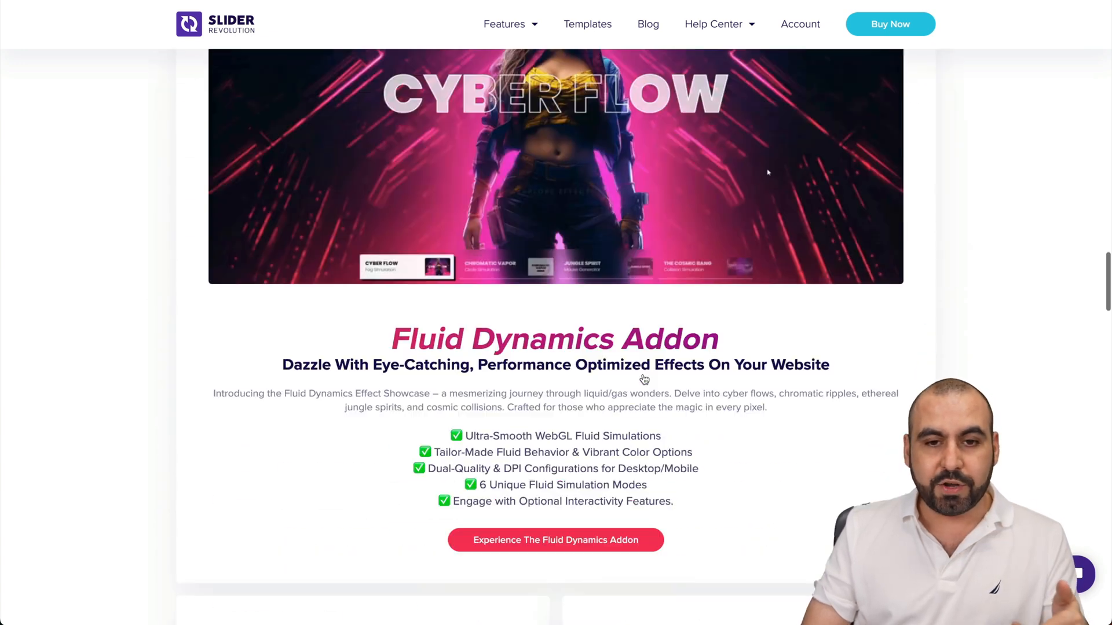
scroll(down, 3)
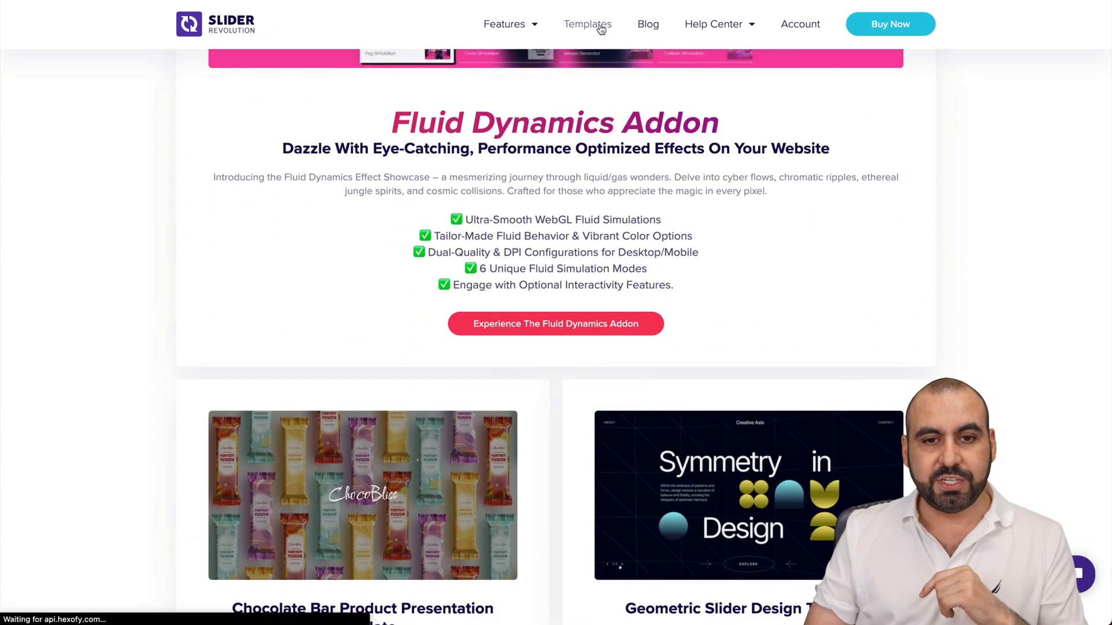
click(587, 23)
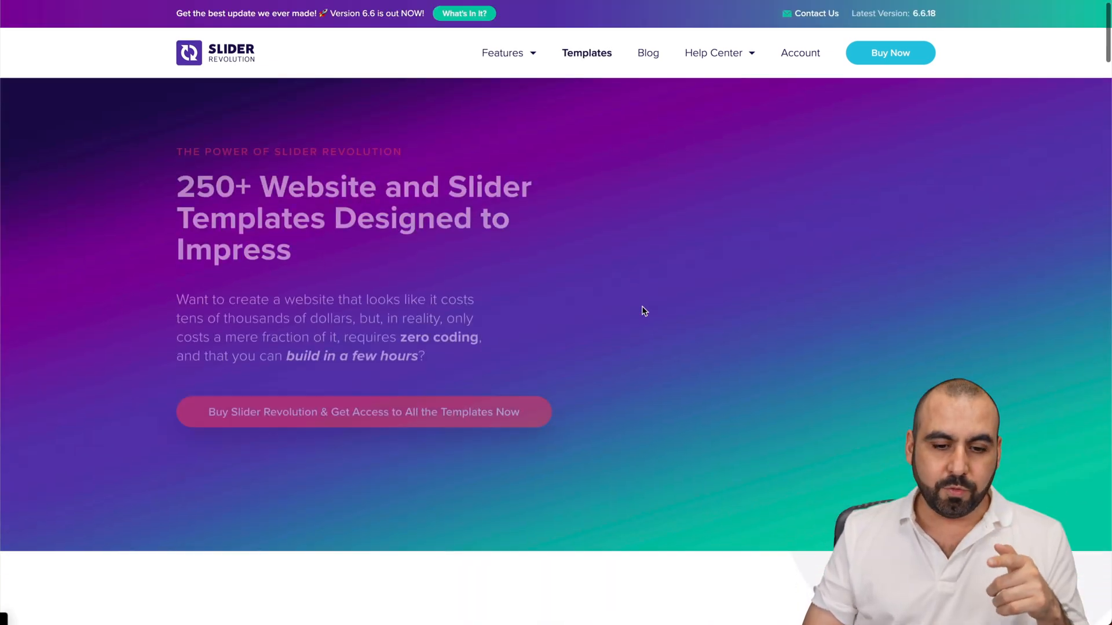
Step: Open the Geometric Slider Design template's live preview from the gallery
scroll(down, 3)
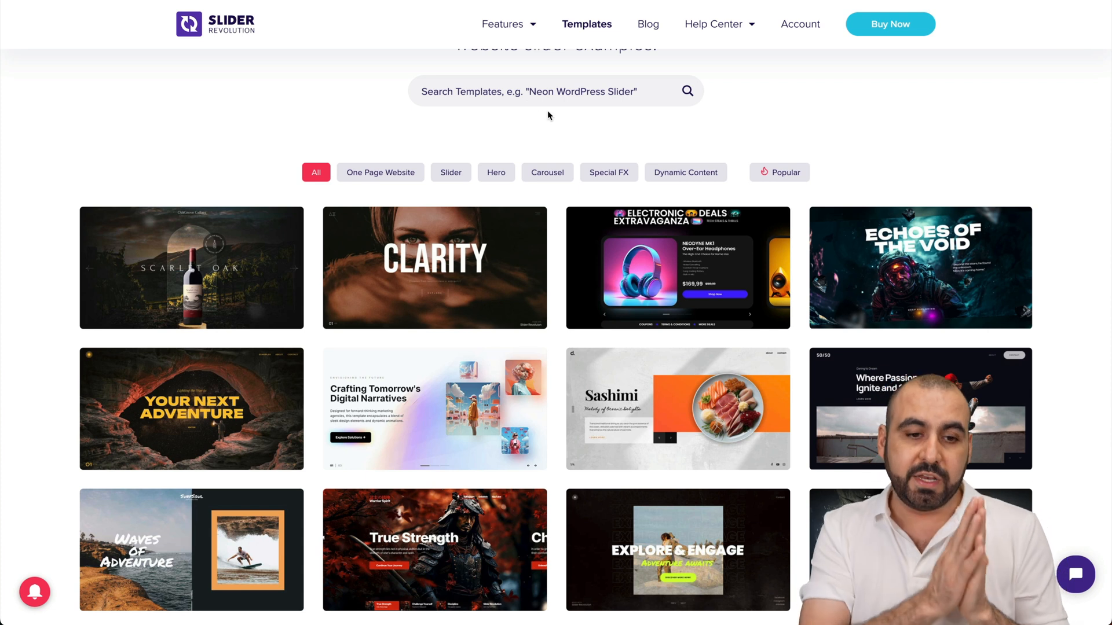
click(379, 173)
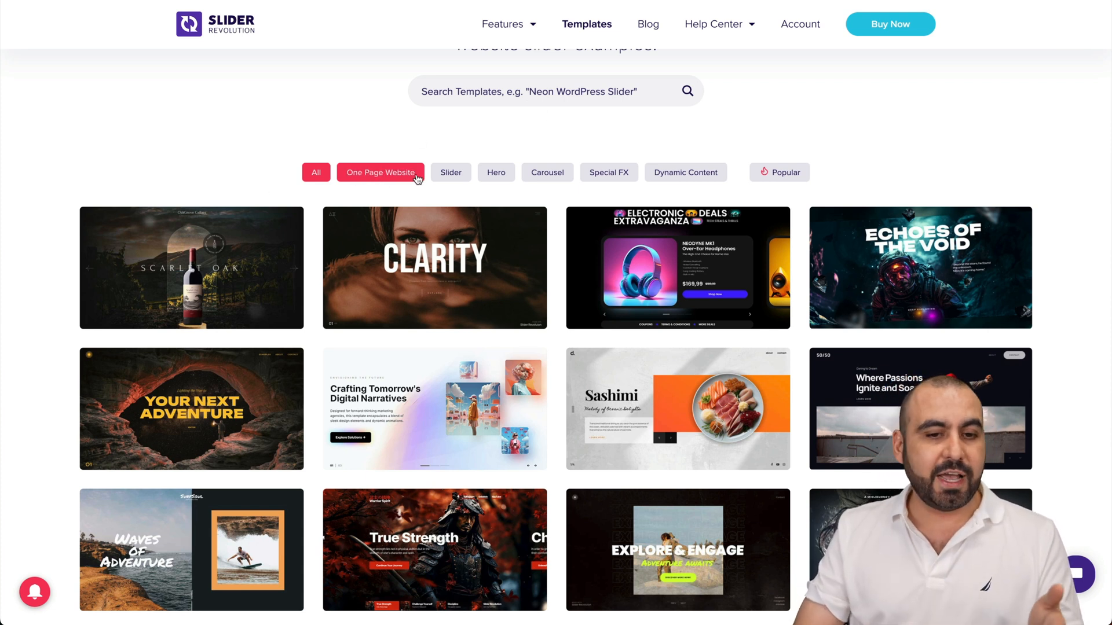
click(609, 173)
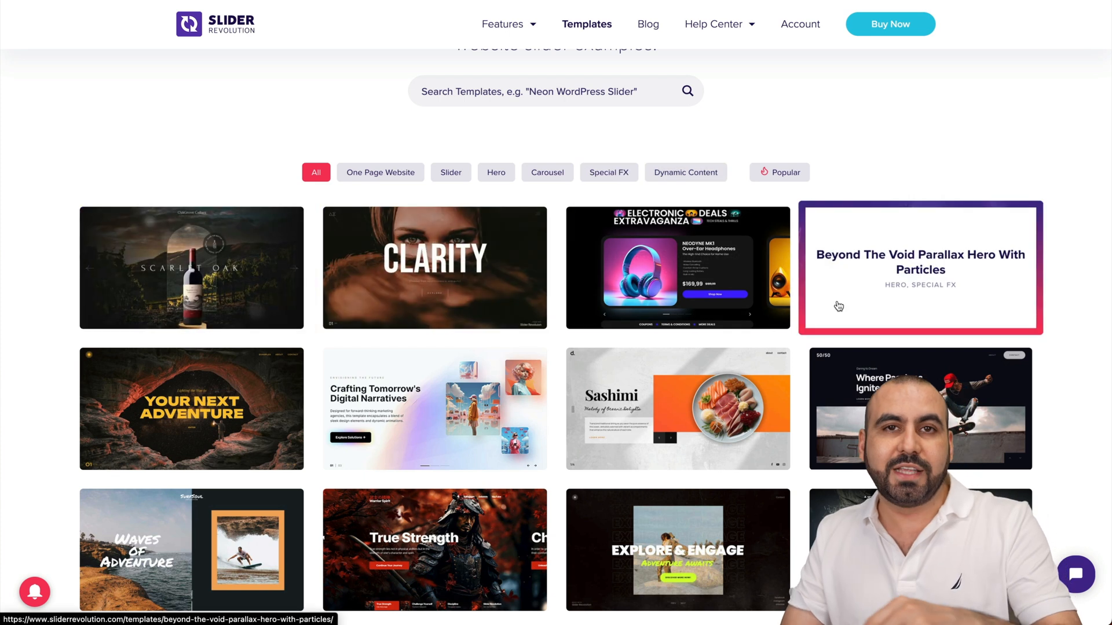
mouse_move(495, 375)
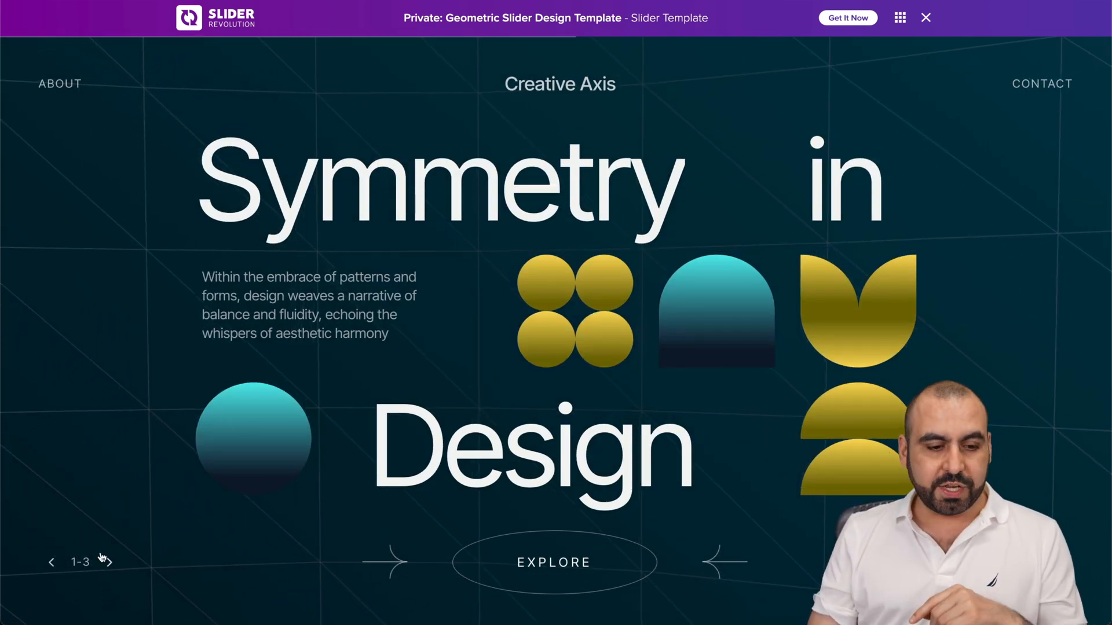
Step: Advance the geometric slider through its next two slides
click(109, 561)
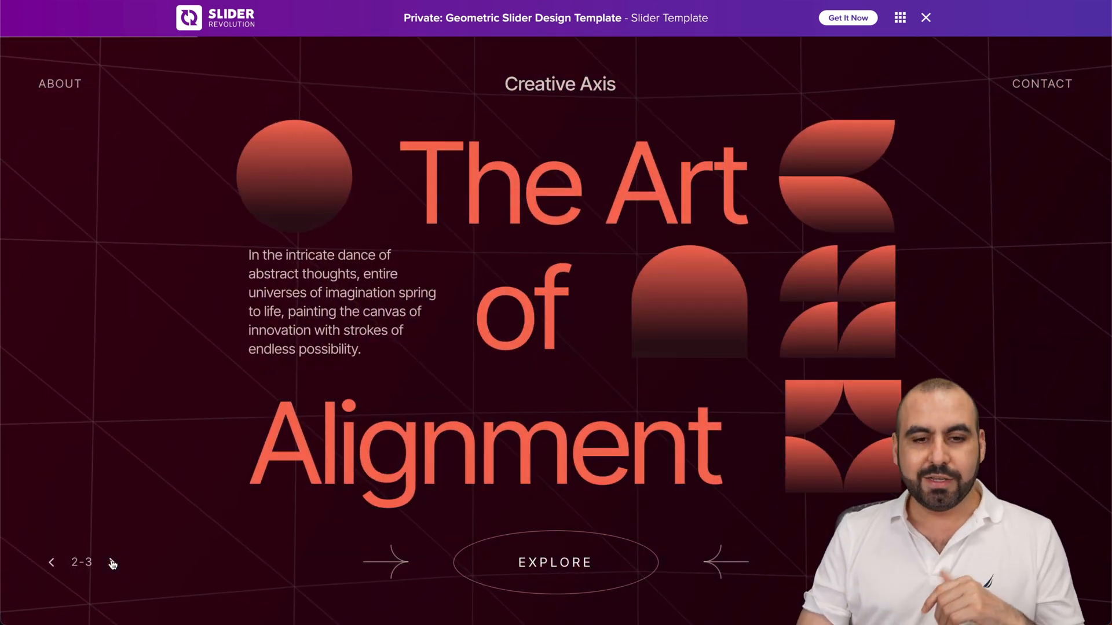
click(111, 563)
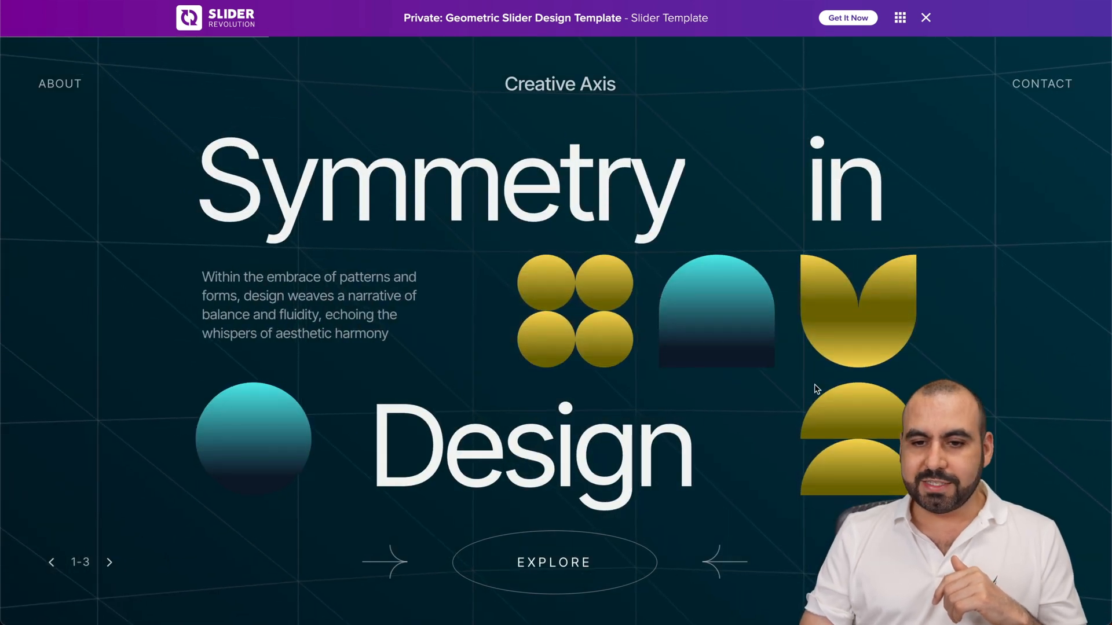
mouse_move(546, 227)
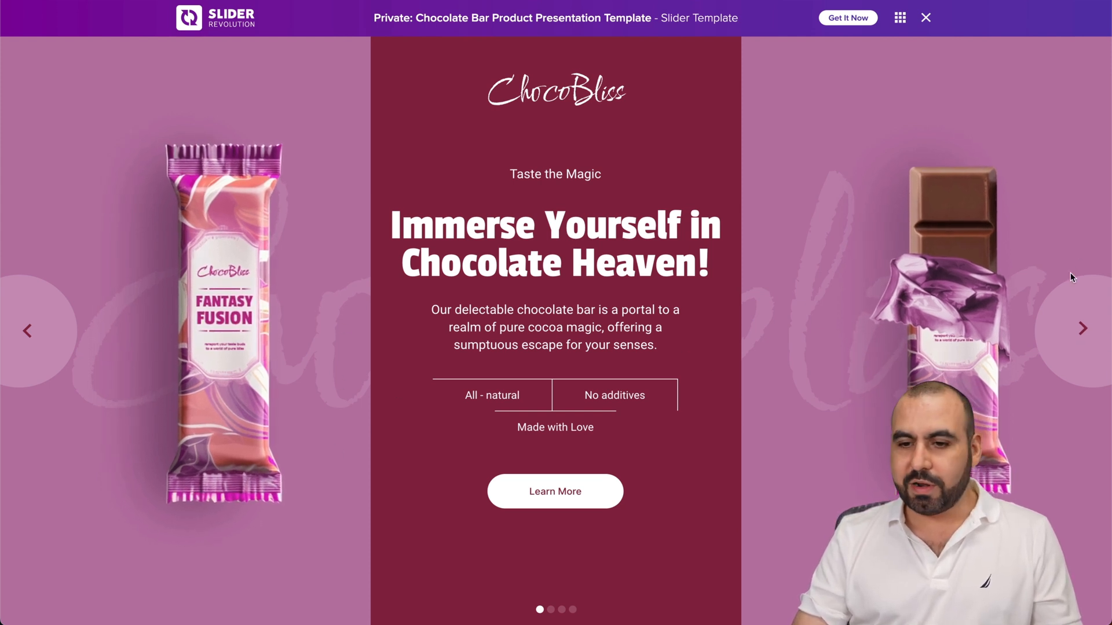
Step: Show the chocolate slider's next slide and scroll through the template description
click(1082, 328)
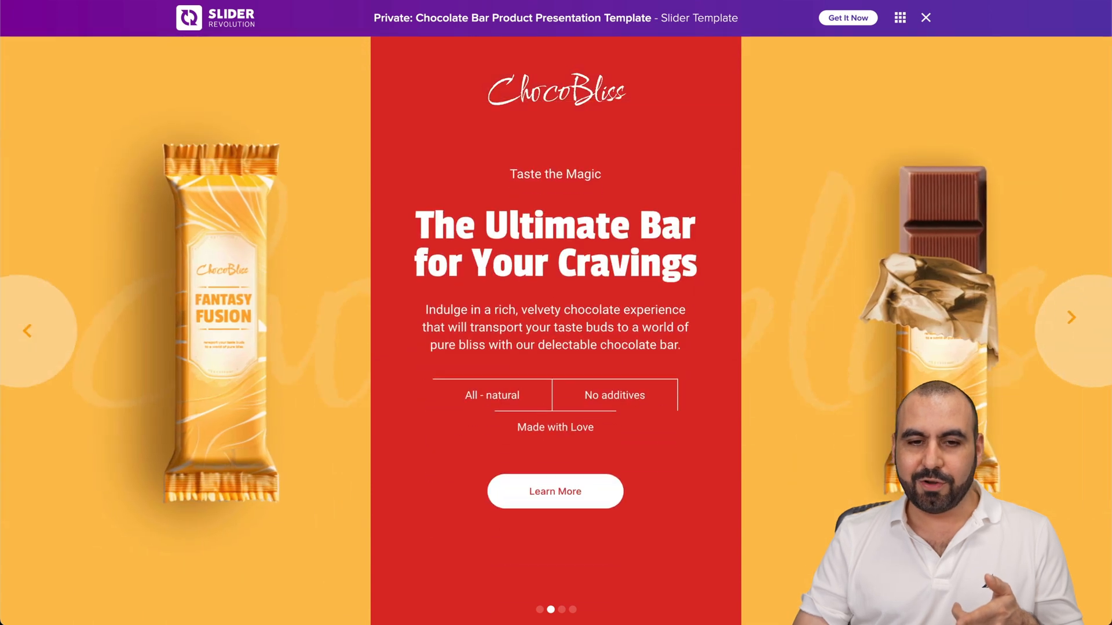
scroll(down, 3)
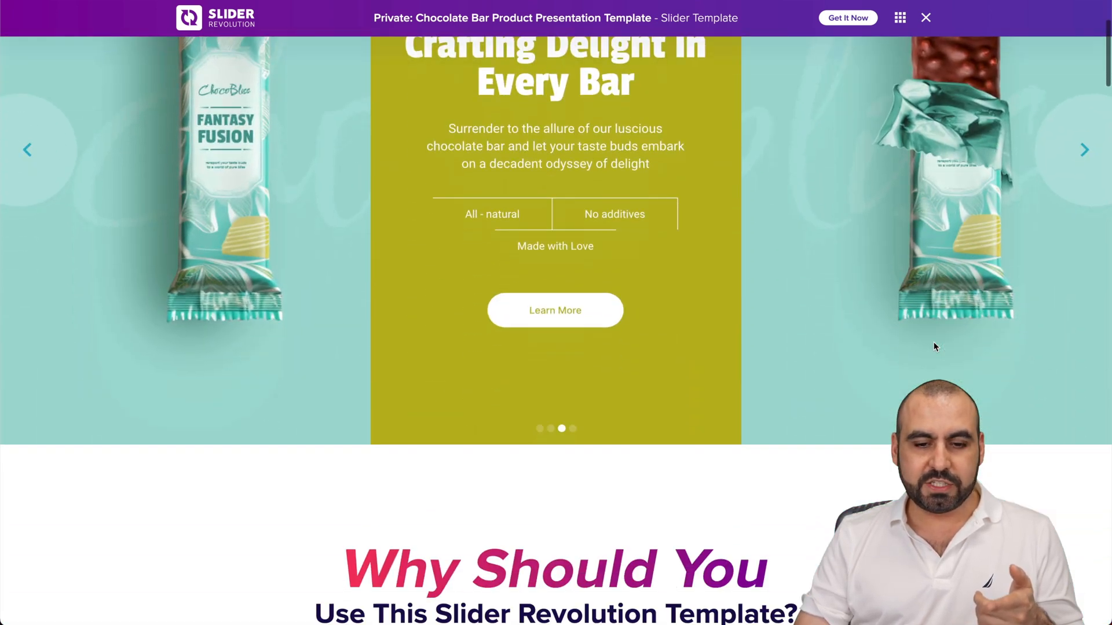
scroll(down, 3)
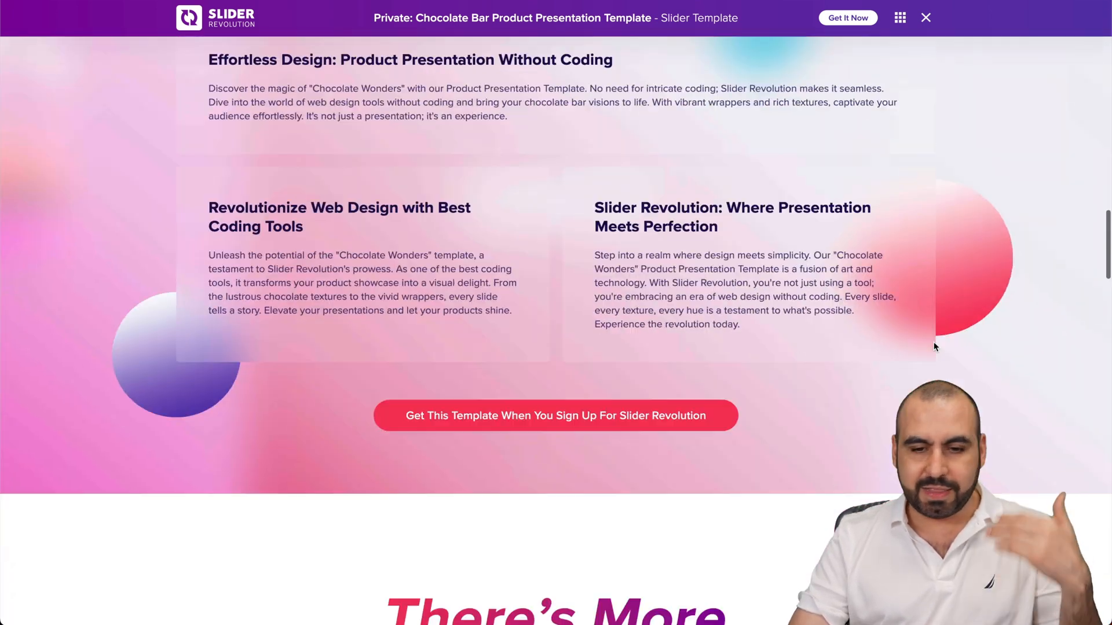
scroll(down, 3)
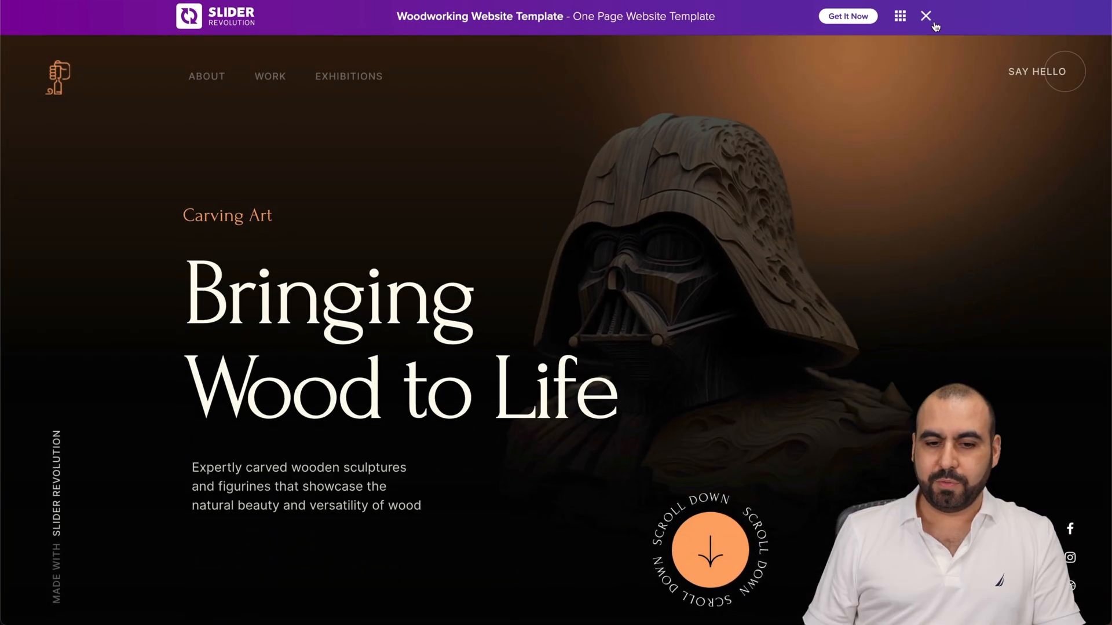
click(926, 15)
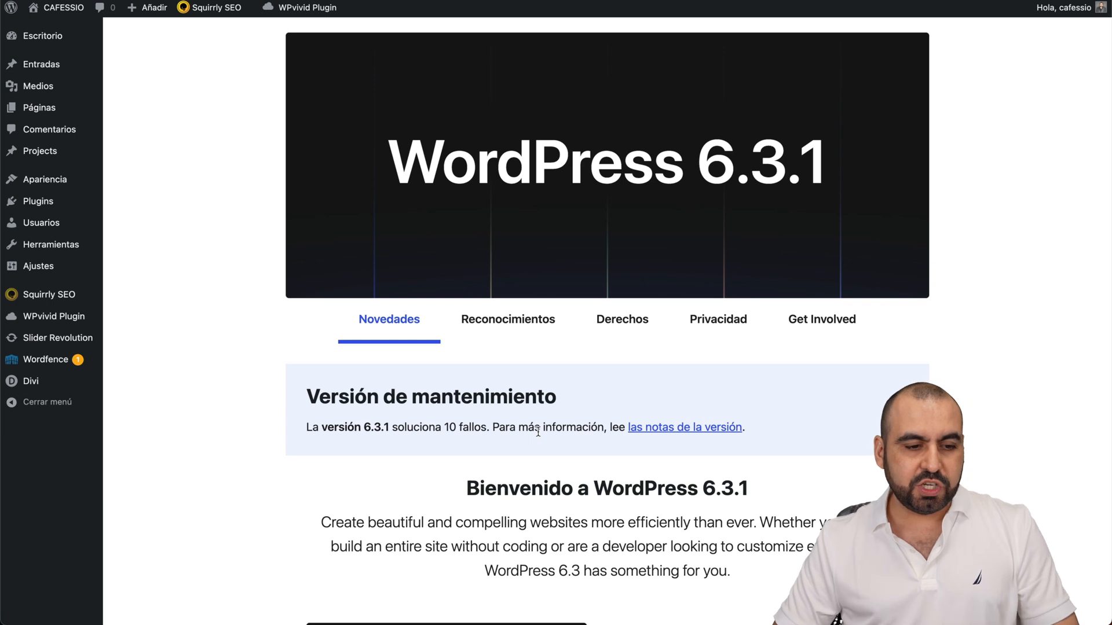
Step: Open the Slider Revolution dashboard listing Brewery Website Slider and Cafessio modules
click(58, 338)
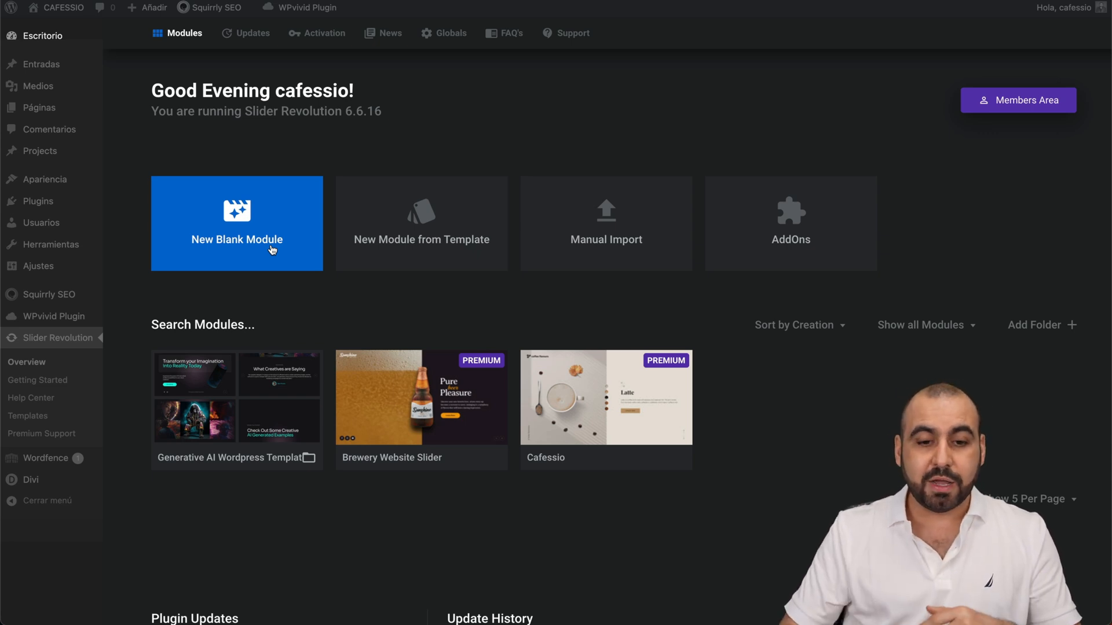
Step: Start a New Module from Template and locate Beyond The Void Parallax Hero
click(236, 223)
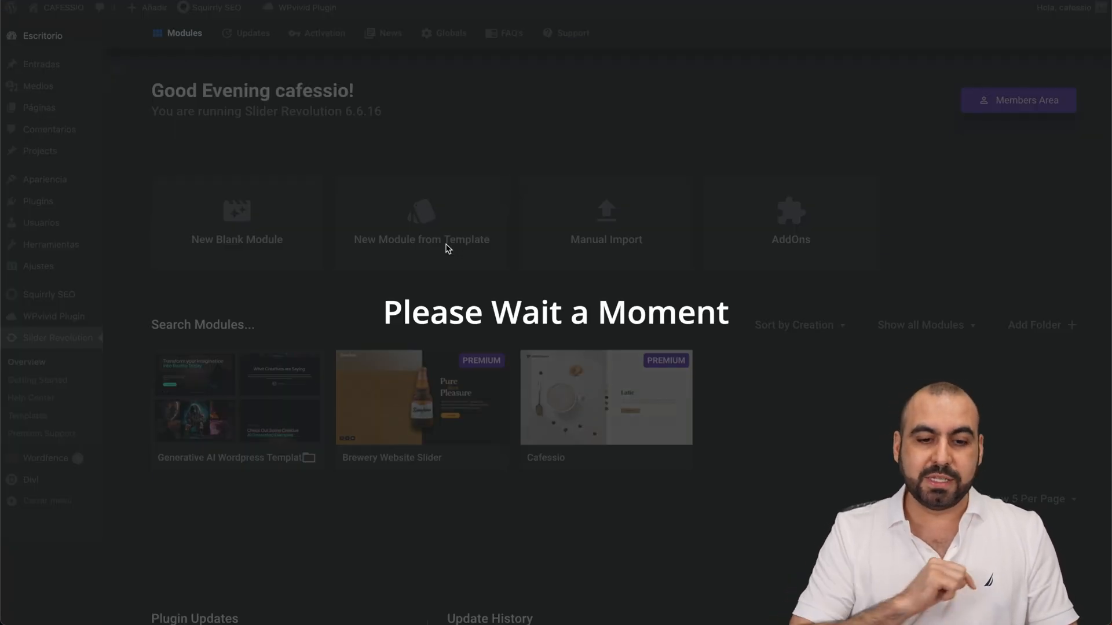
click(420, 220)
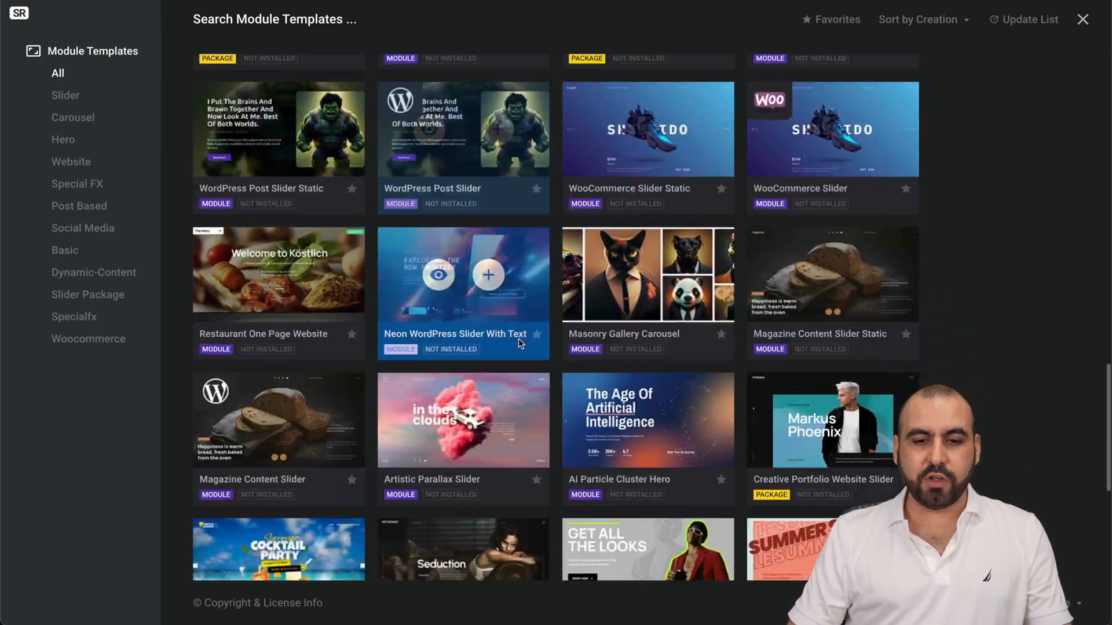
scroll(down, 3)
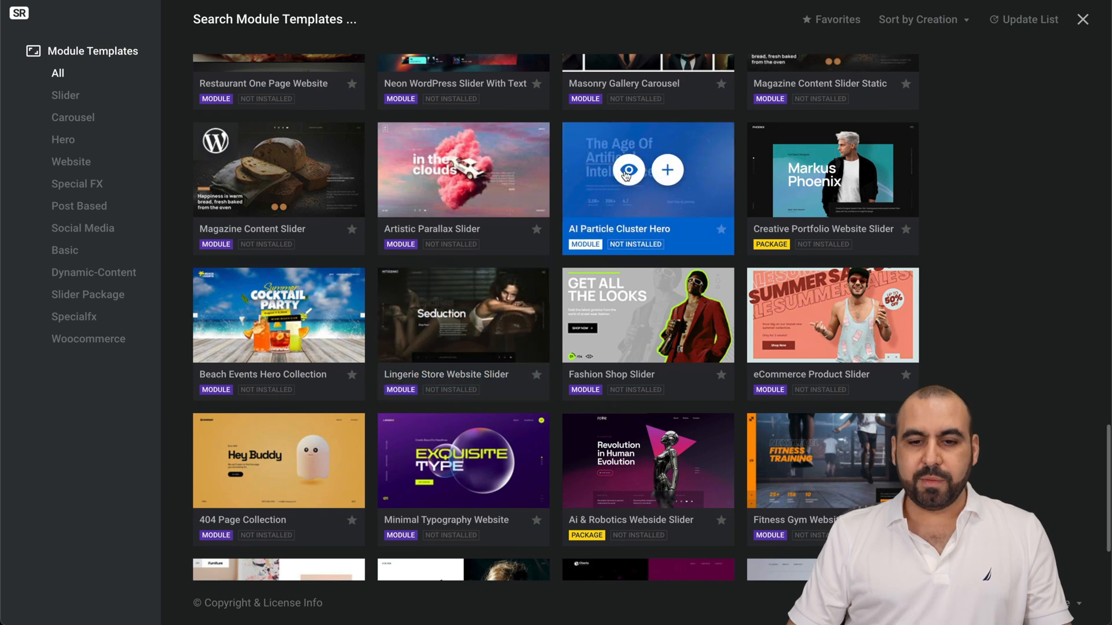
mouse_move(462, 315)
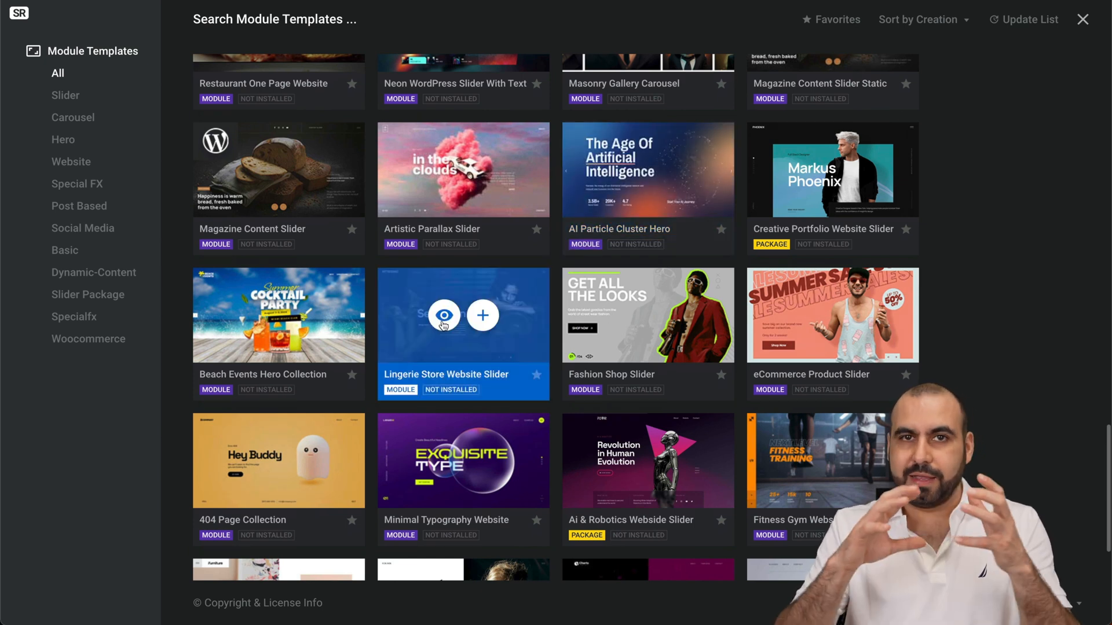
scroll(up, 3)
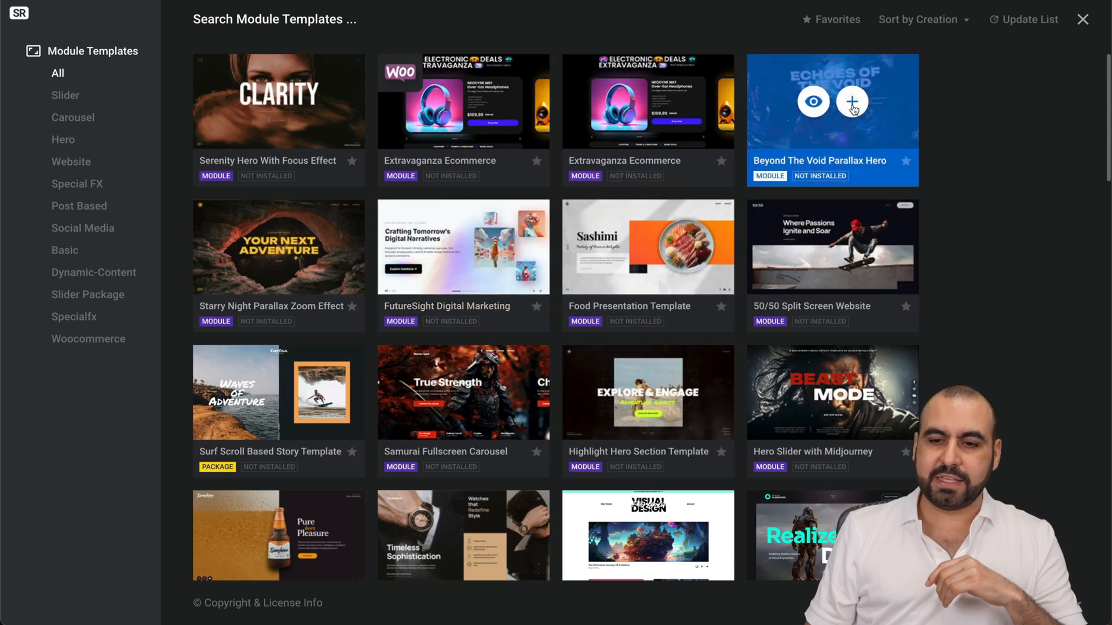
mouse_move(858, 136)
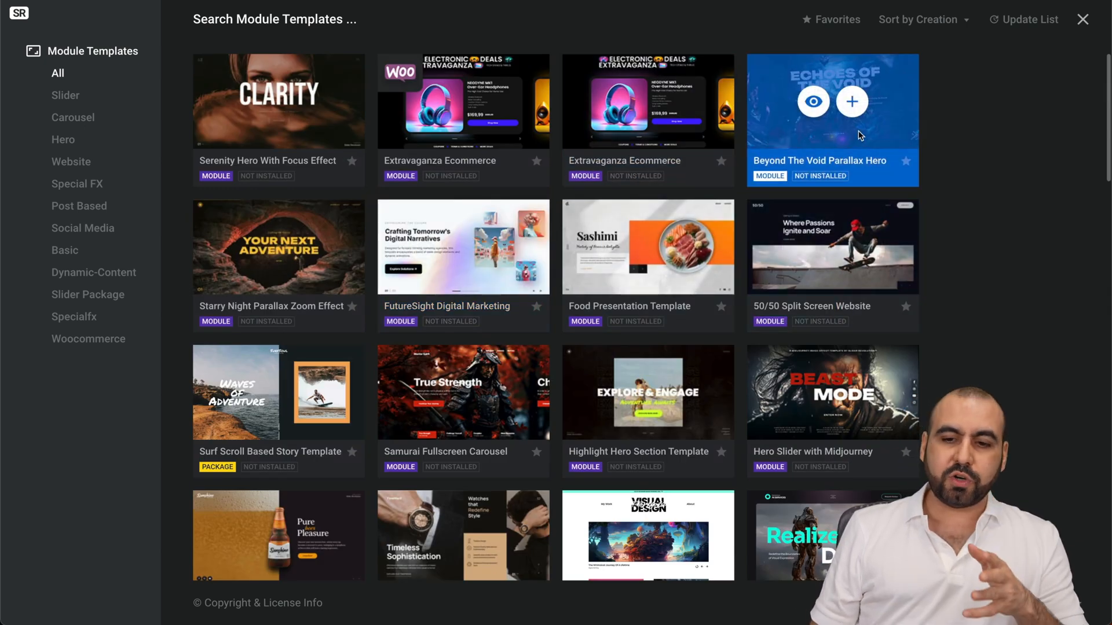
mouse_move(813, 100)
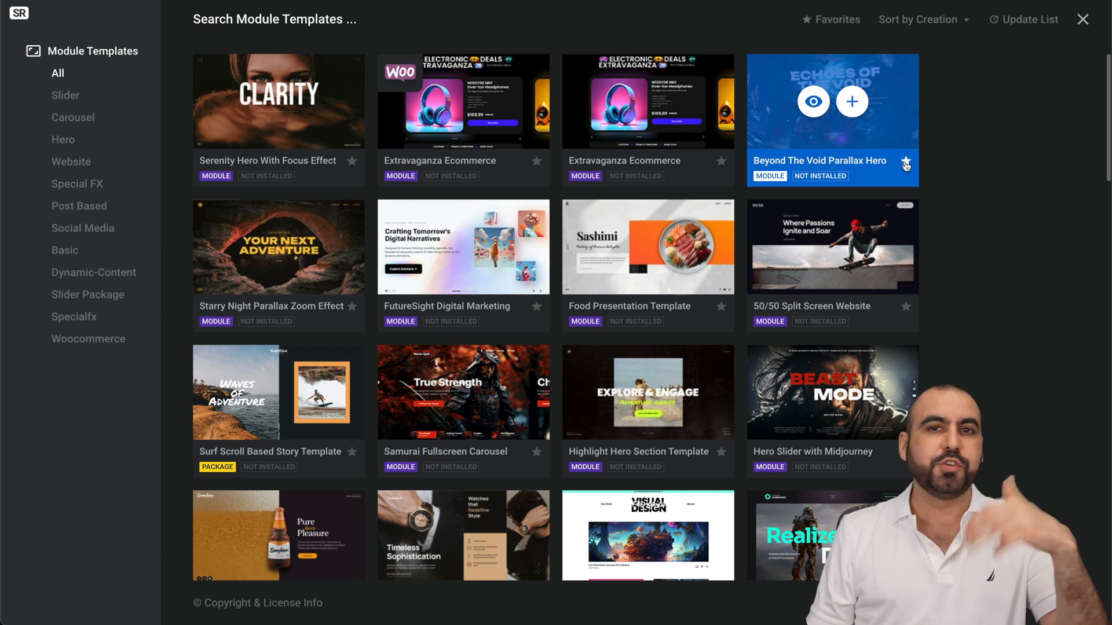
Step: Open Beyond The Void Parallax Hero details and install it with its Mousetrap add-on
click(852, 101)
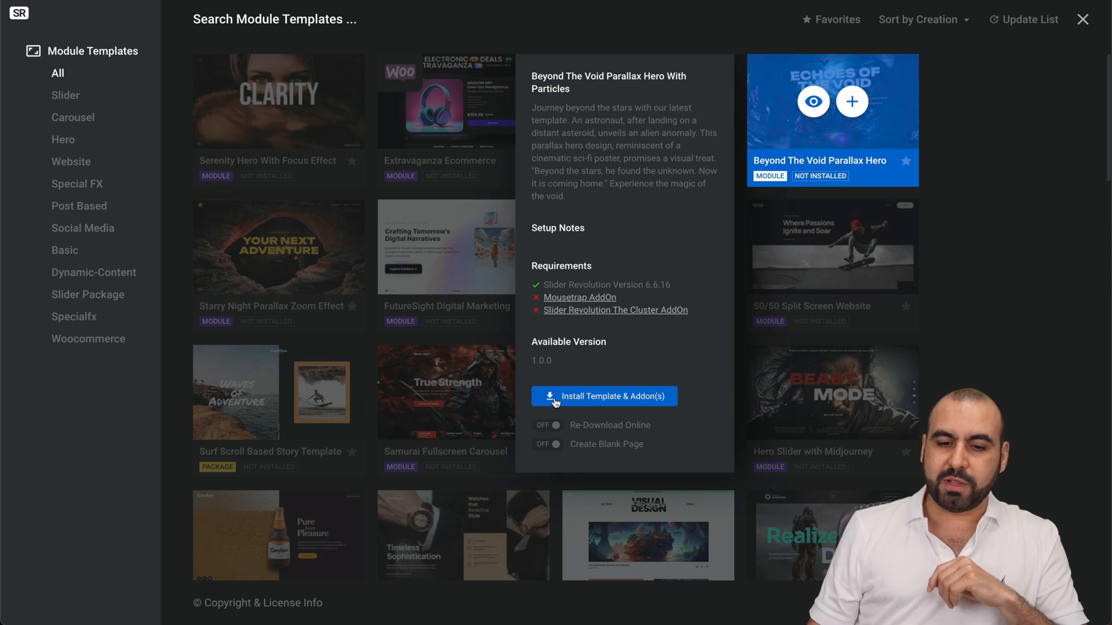
mouse_move(579, 297)
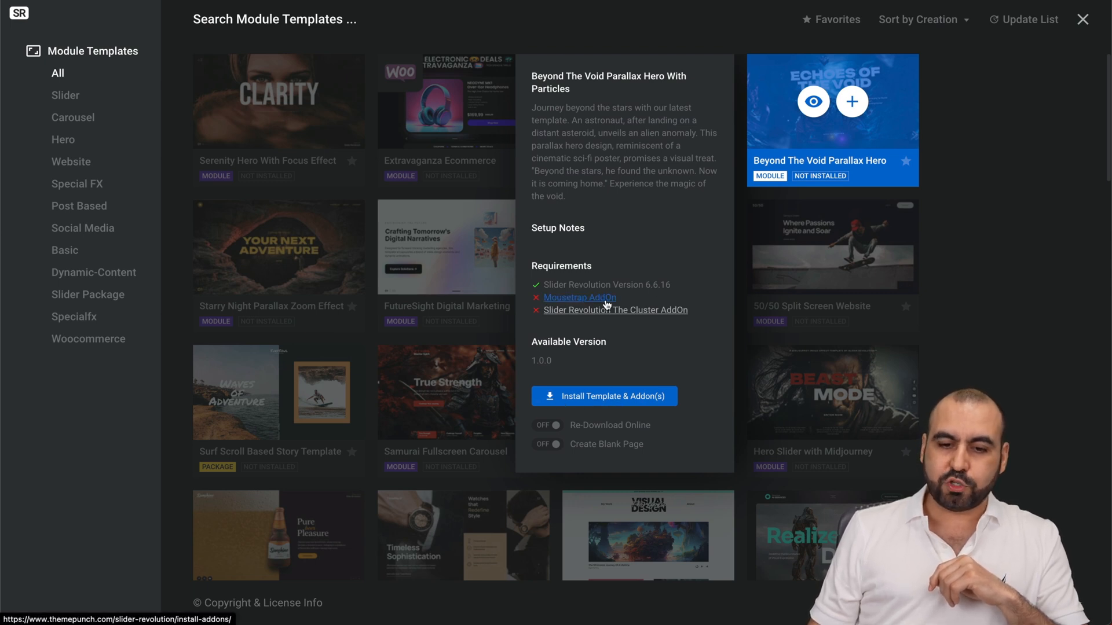
mouse_move(664, 340)
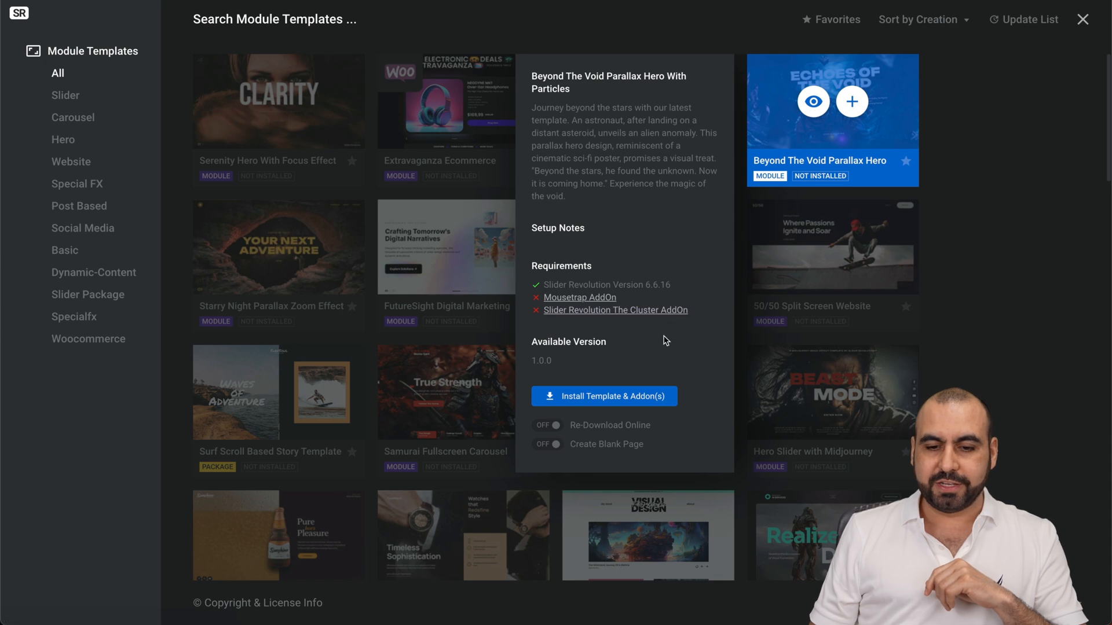
click(603, 396)
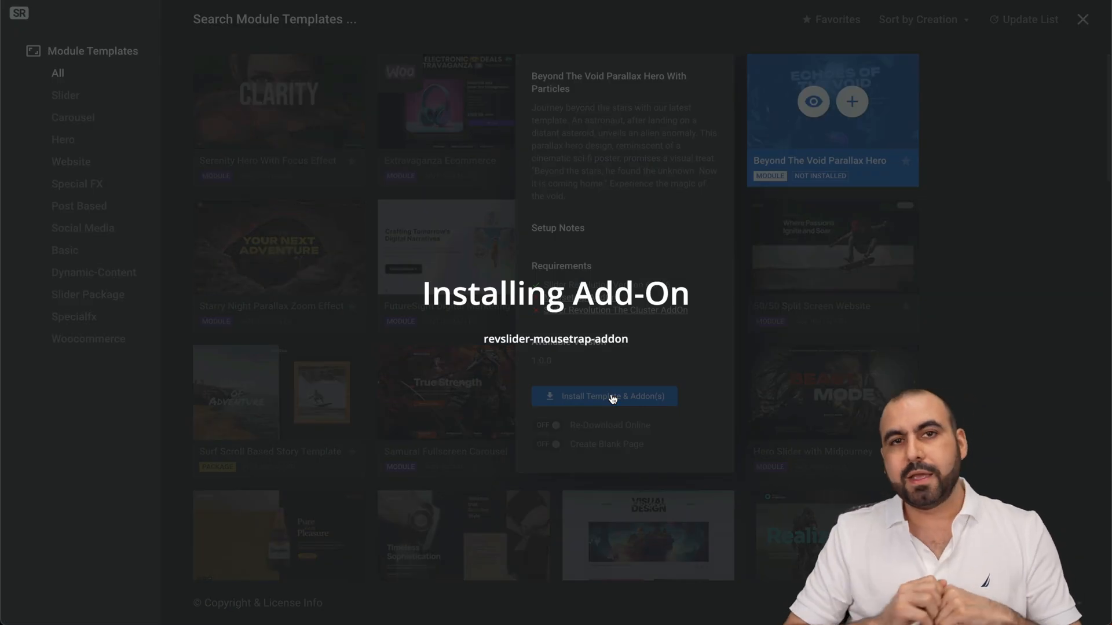
click(603, 396)
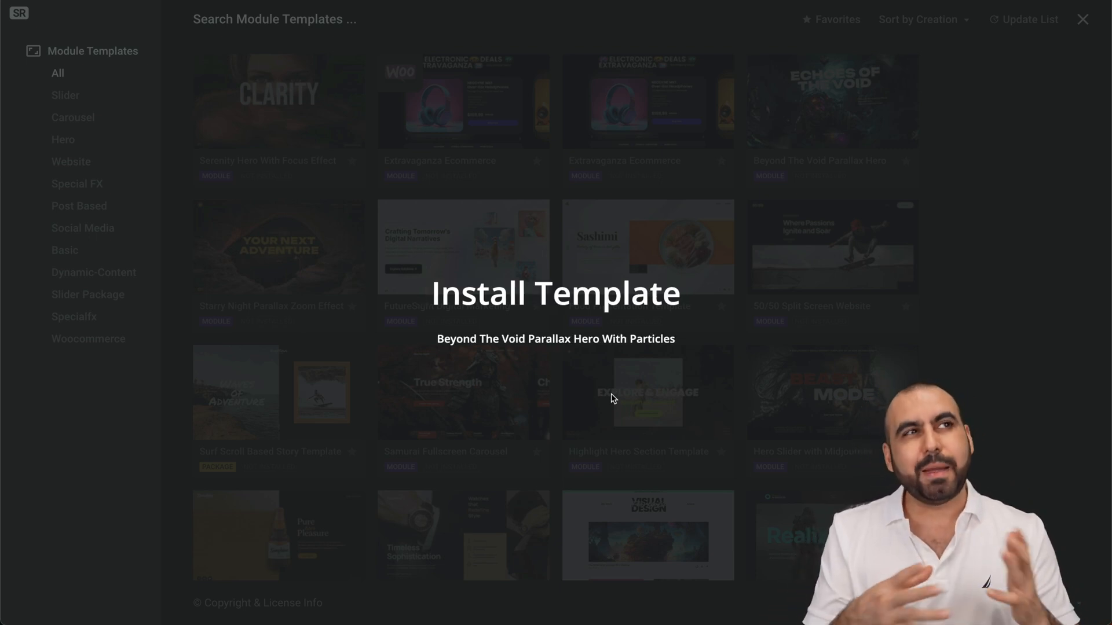
Step: Wait for the template install to finish and the editor to open
click(1081, 19)
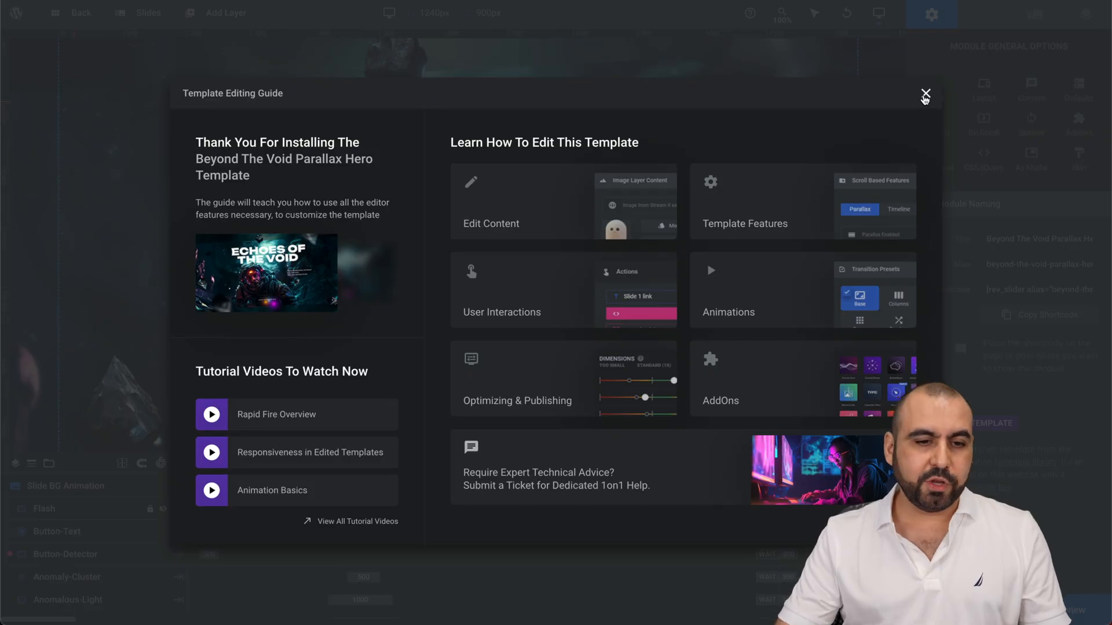
Step: Dismiss the Template Editing Guide and play the slide's animation timeline
click(925, 94)
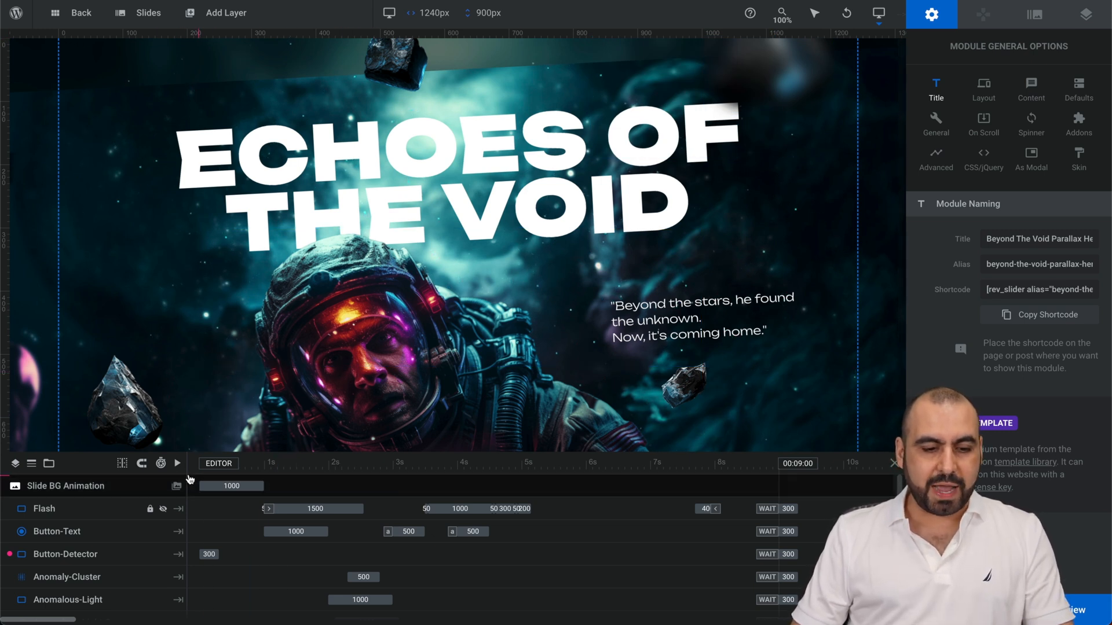
click(177, 463)
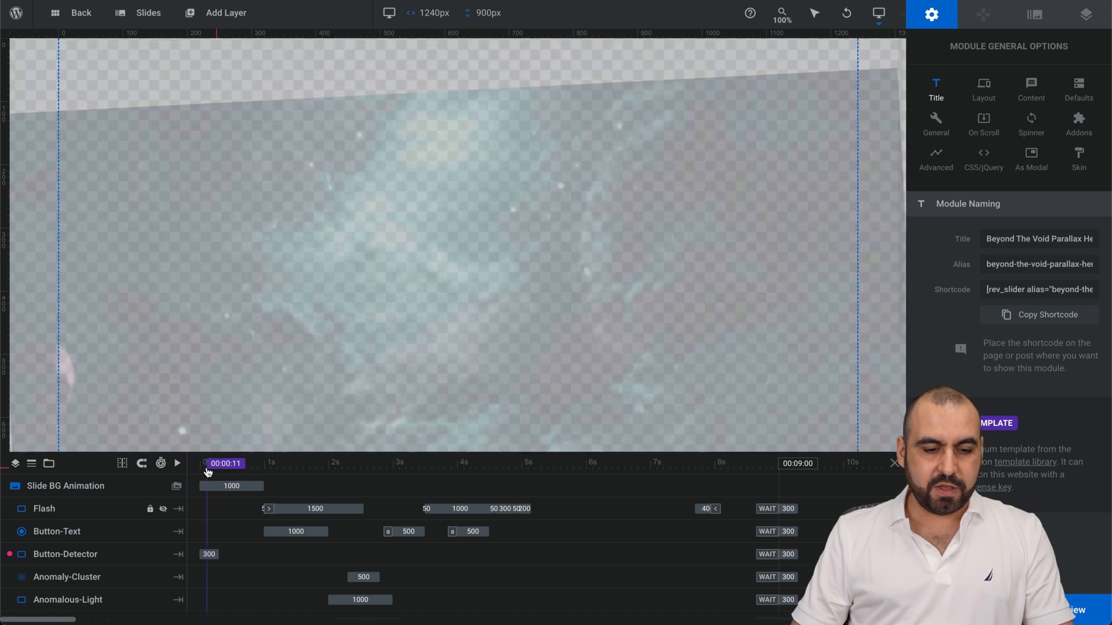
click(176, 464)
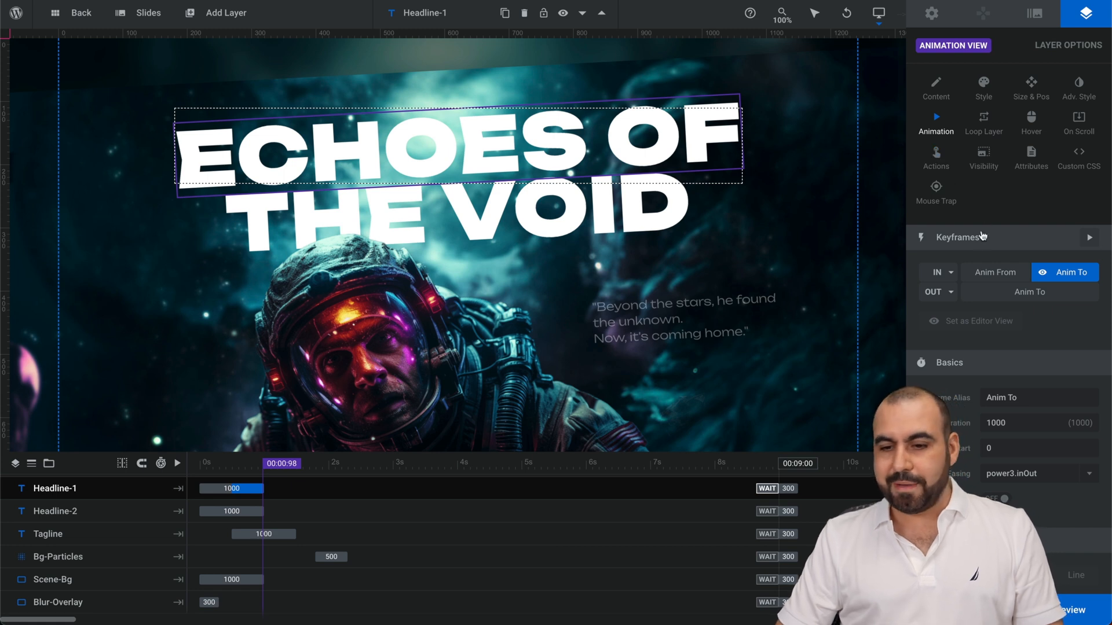
mouse_move(1013, 381)
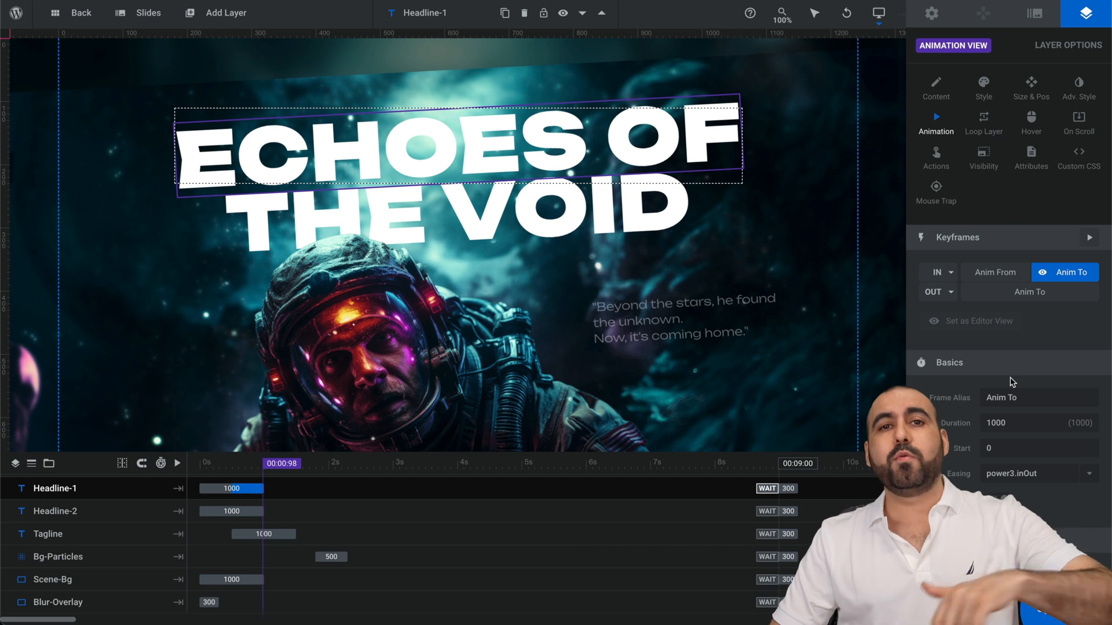
click(225, 13)
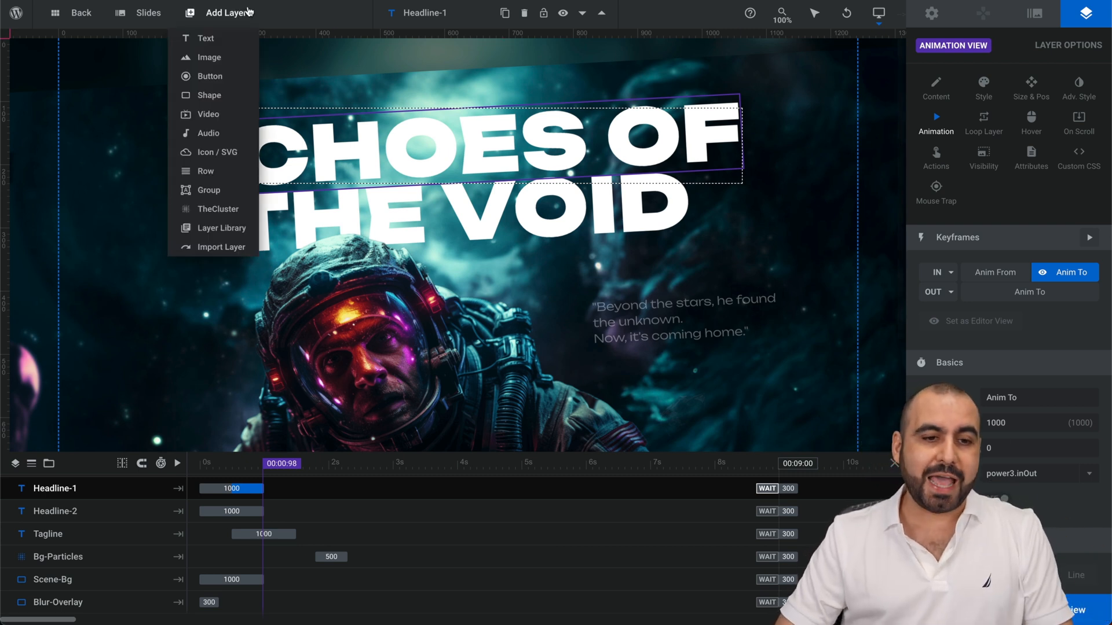
mouse_move(209, 76)
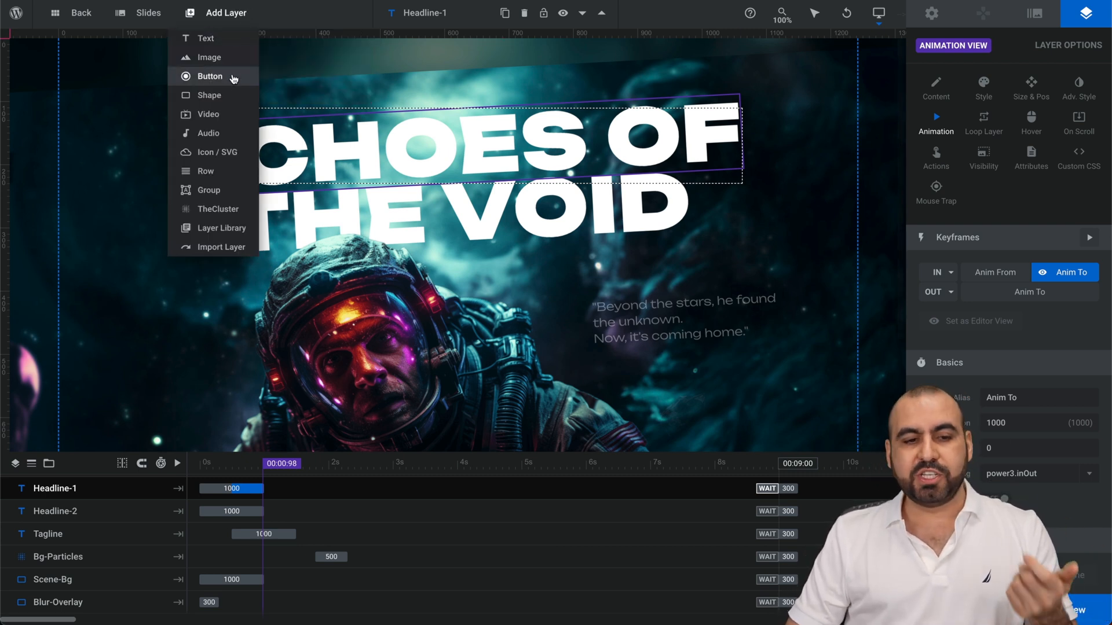
mouse_move(221, 247)
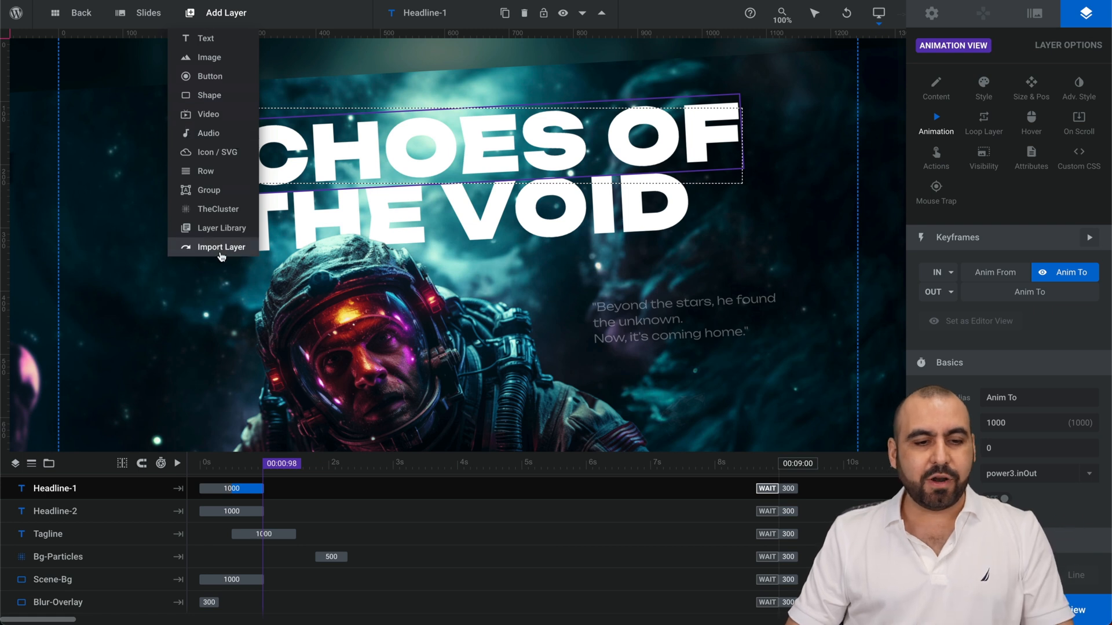
mouse_move(205, 39)
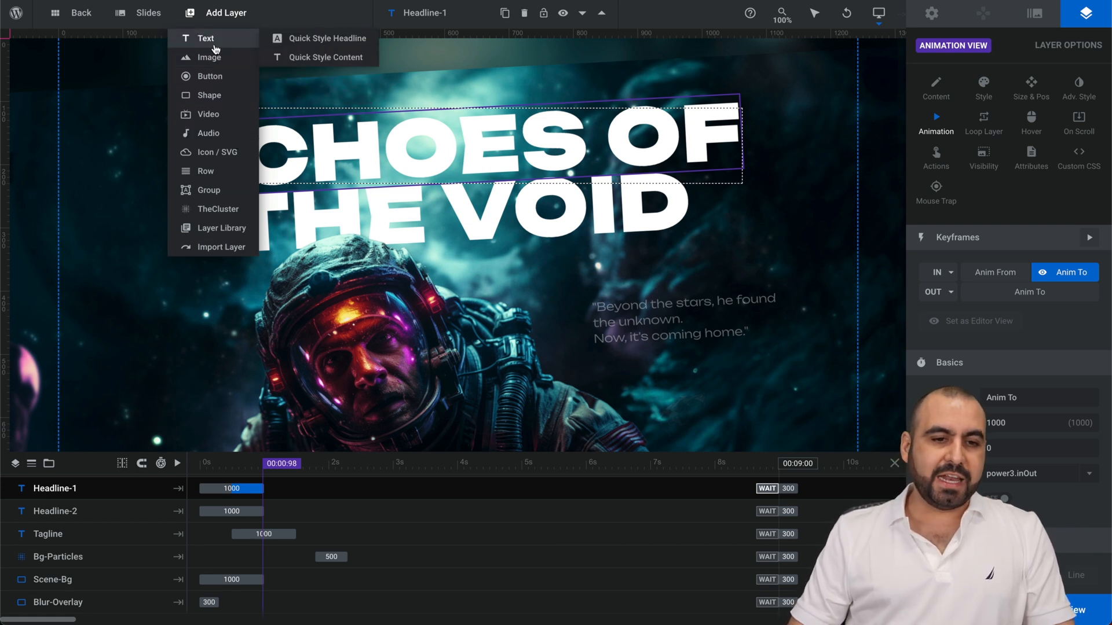
click(205, 38)
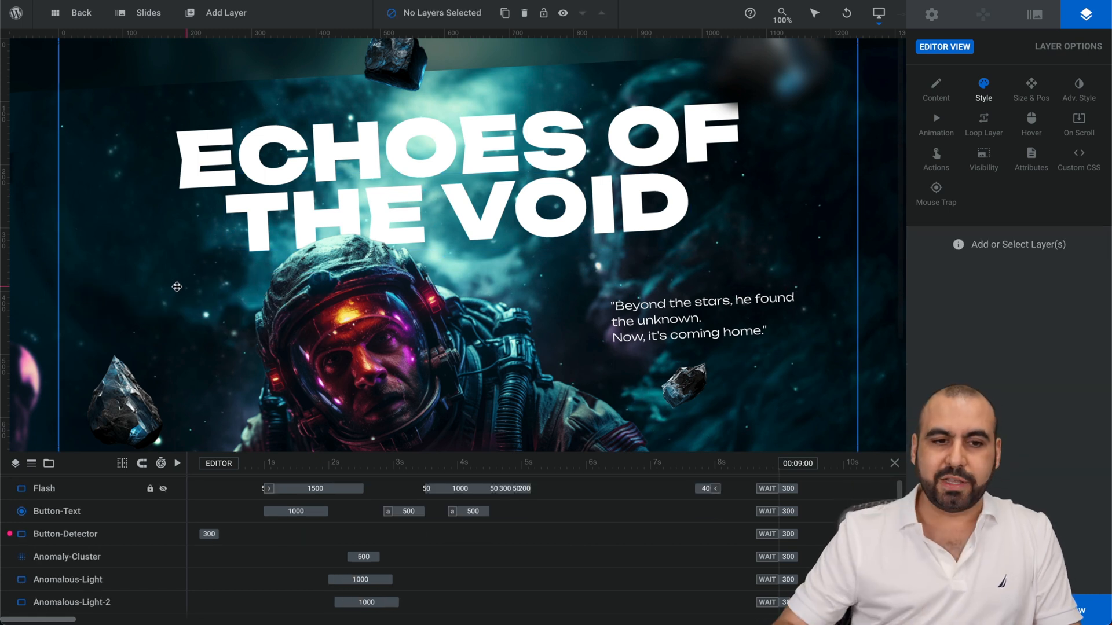
click(147, 12)
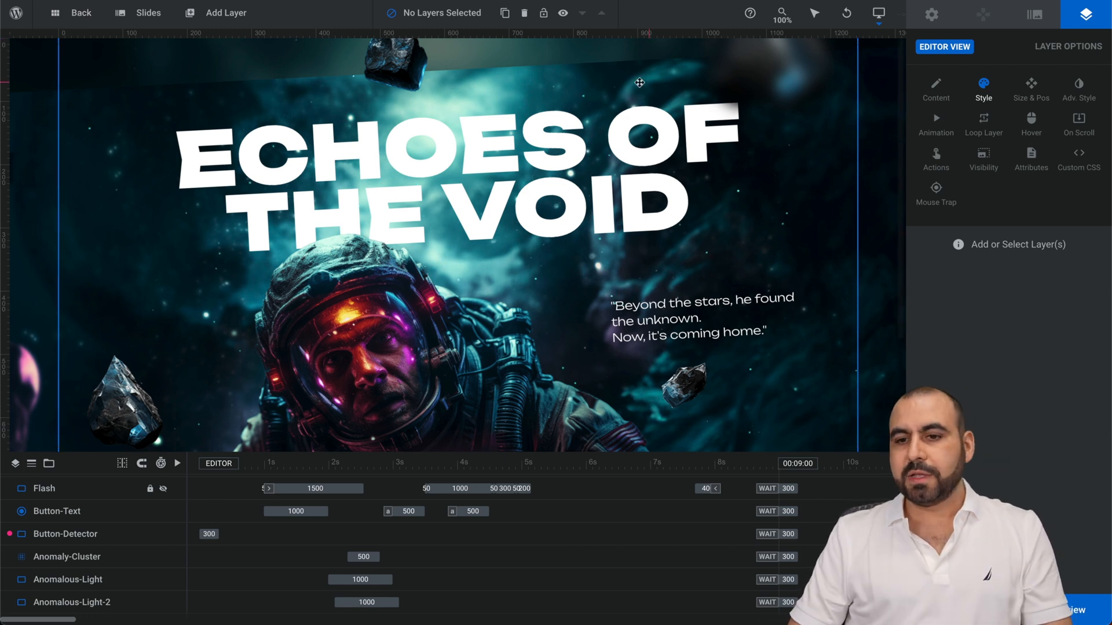
mouse_move(1063, 66)
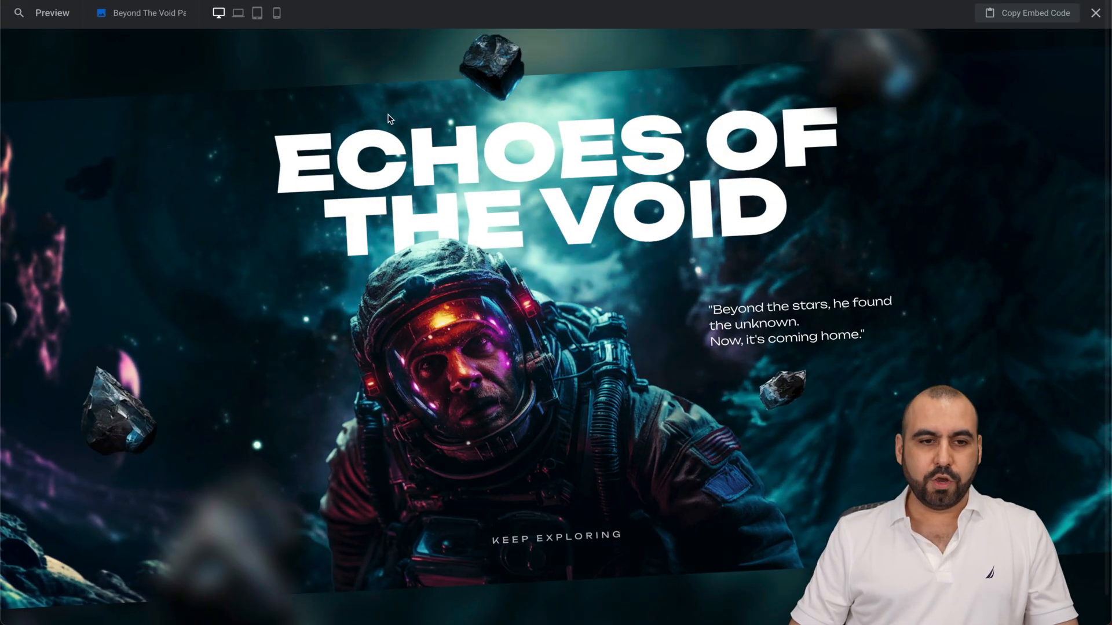
mouse_move(1041, 18)
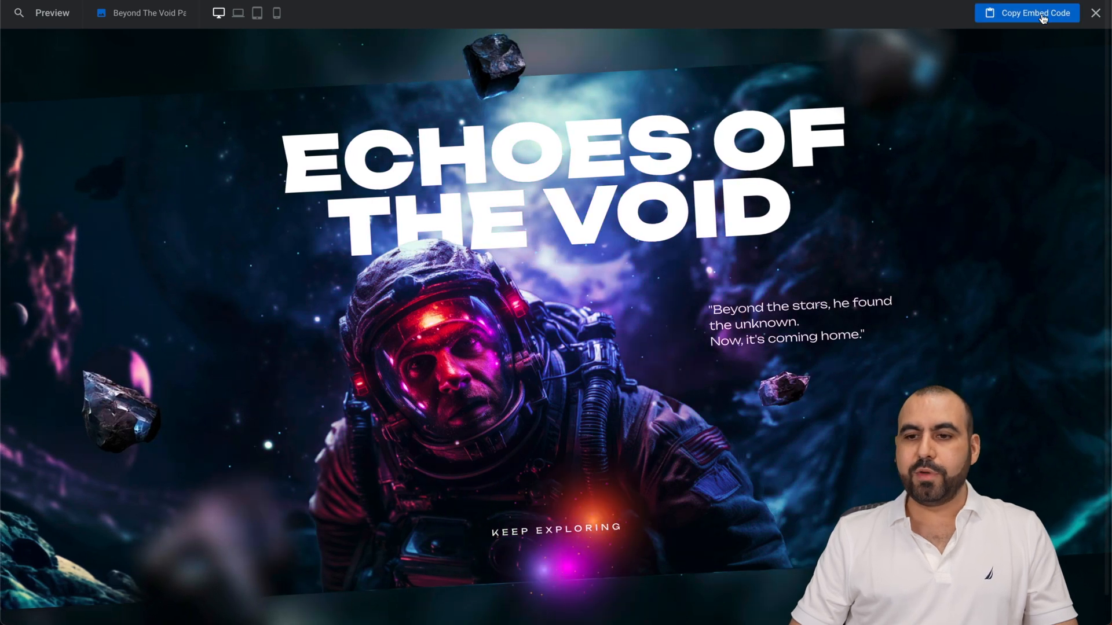
Step: Copy the Echoes of the Void slider's embed shortcode from the preview
click(1035, 13)
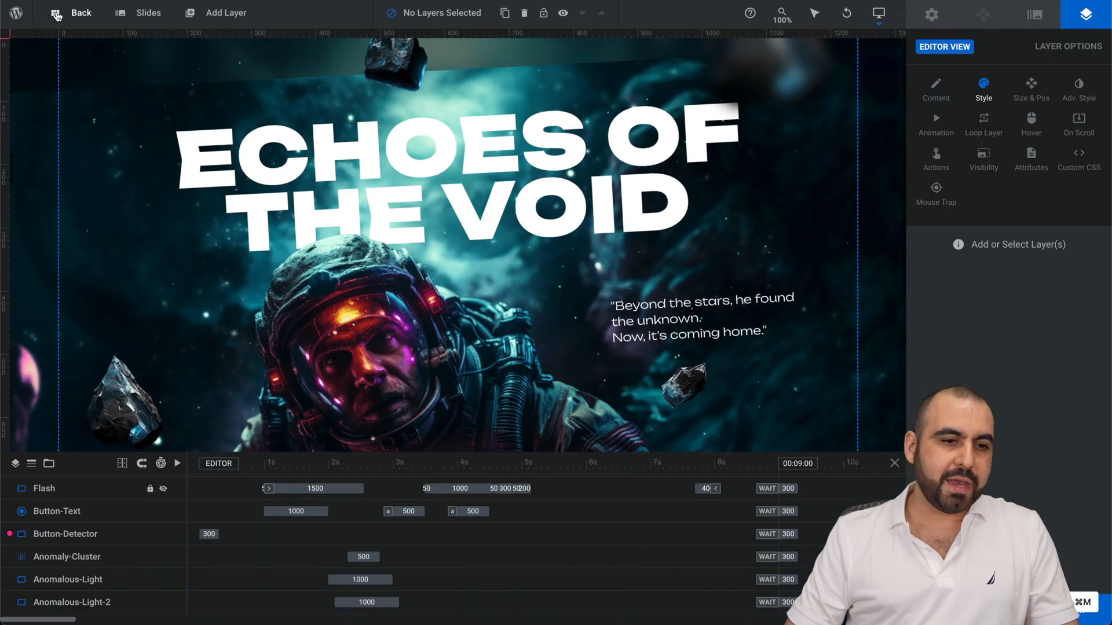
Step: Leave the editor for the dashboard, open Páginas, and edit Bienvenido with Divi
click(15, 12)
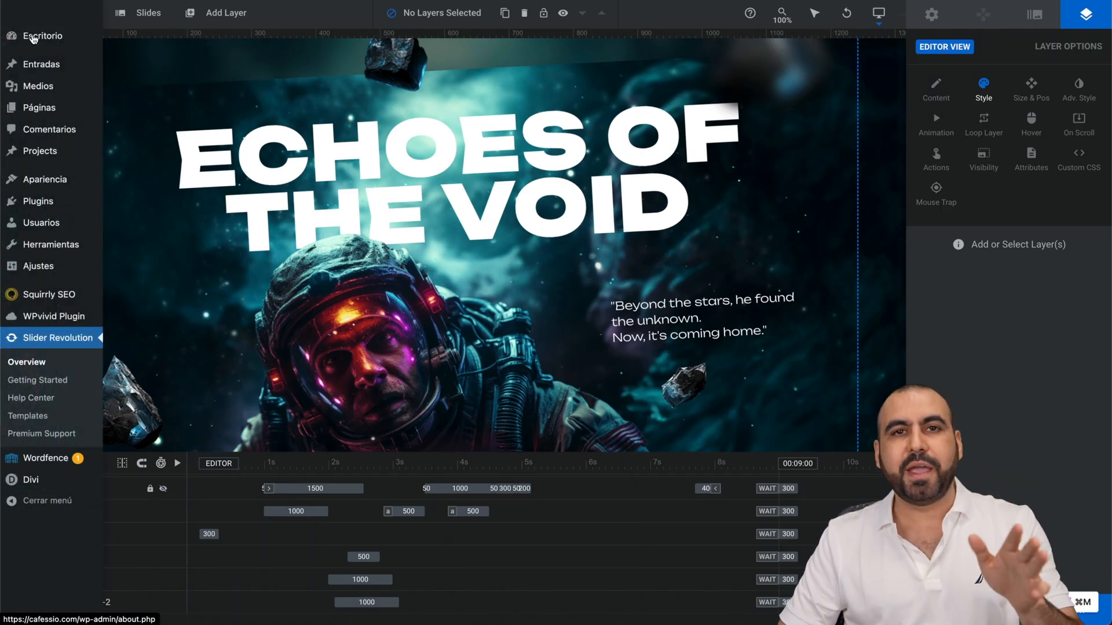
click(42, 36)
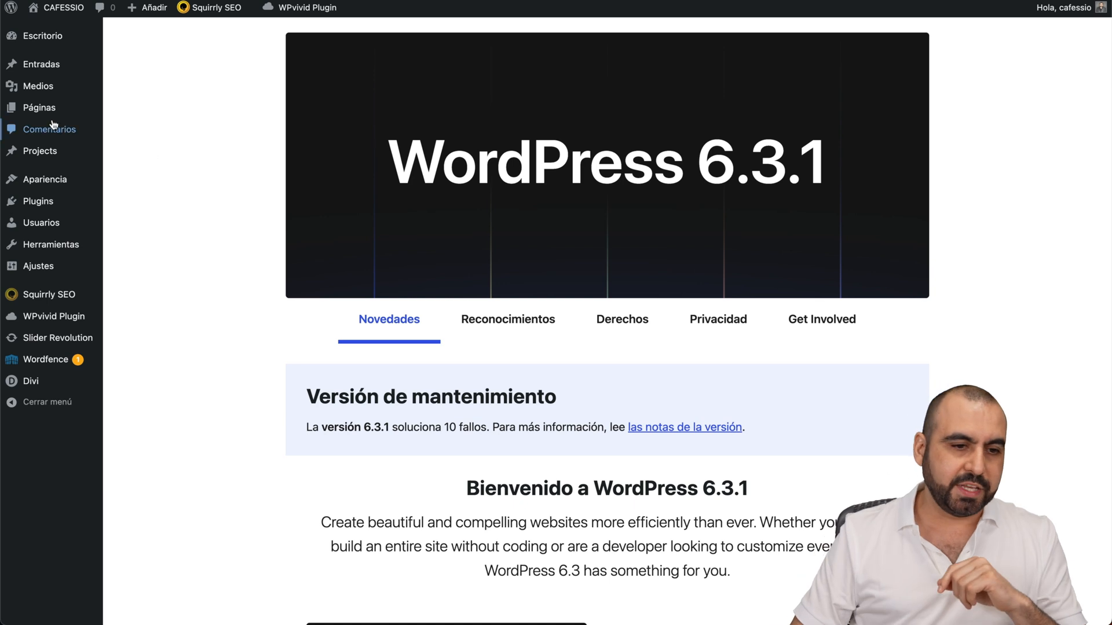
click(38, 107)
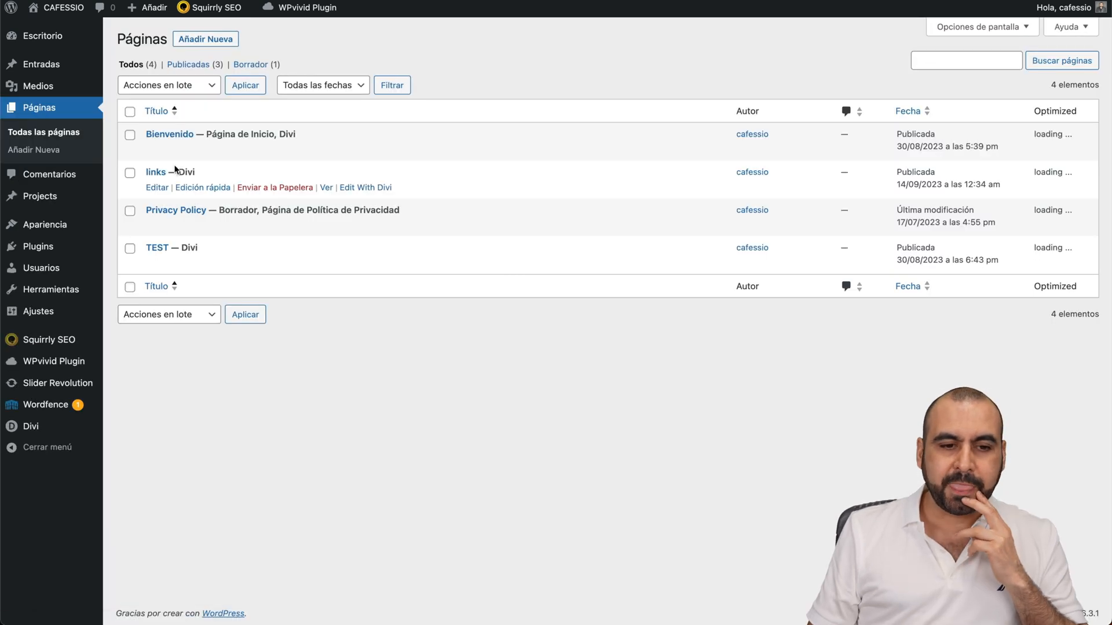
mouse_move(315, 142)
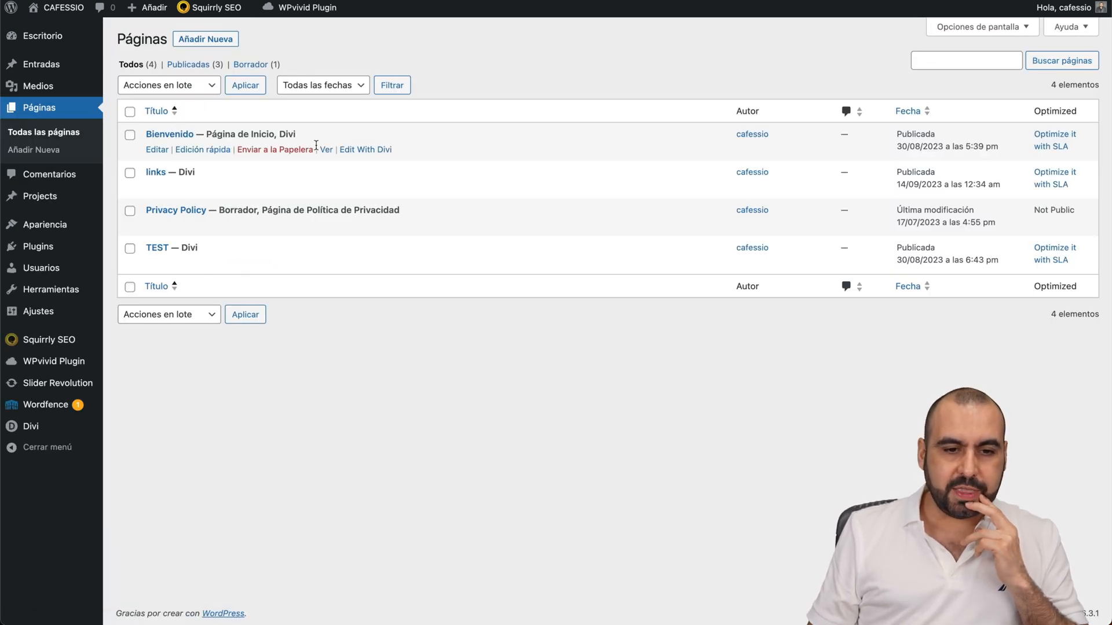
click(364, 149)
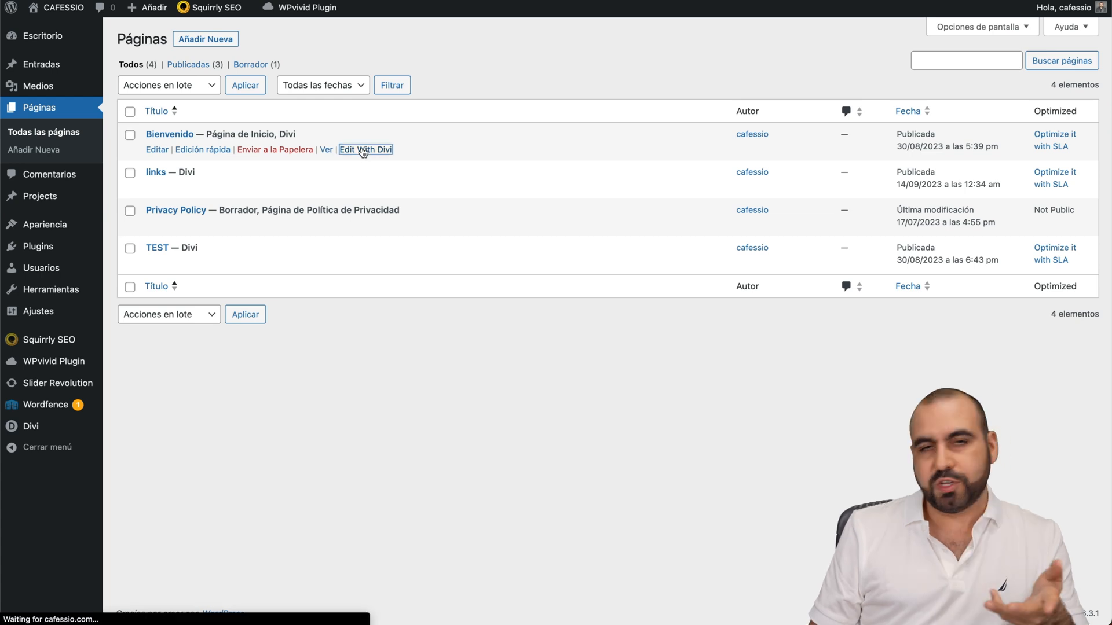
Step: Add a Fullwidth section with a Code module holding [rev_slider alias="beyond-the-void-parallax-hero"][/rev_slider] and save it
click(364, 149)
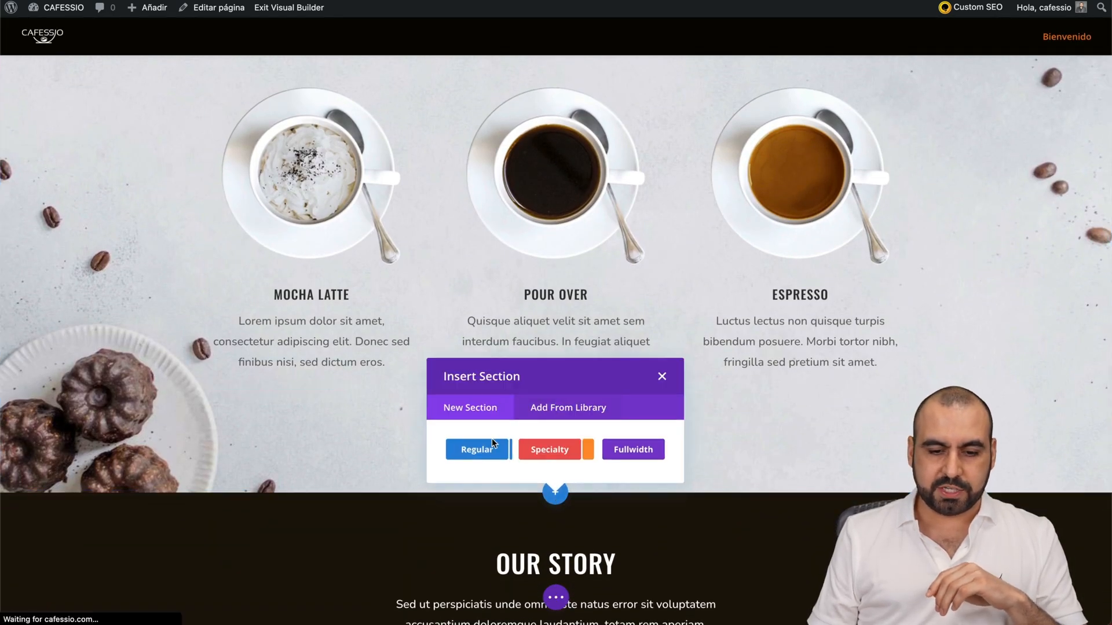
click(631, 449)
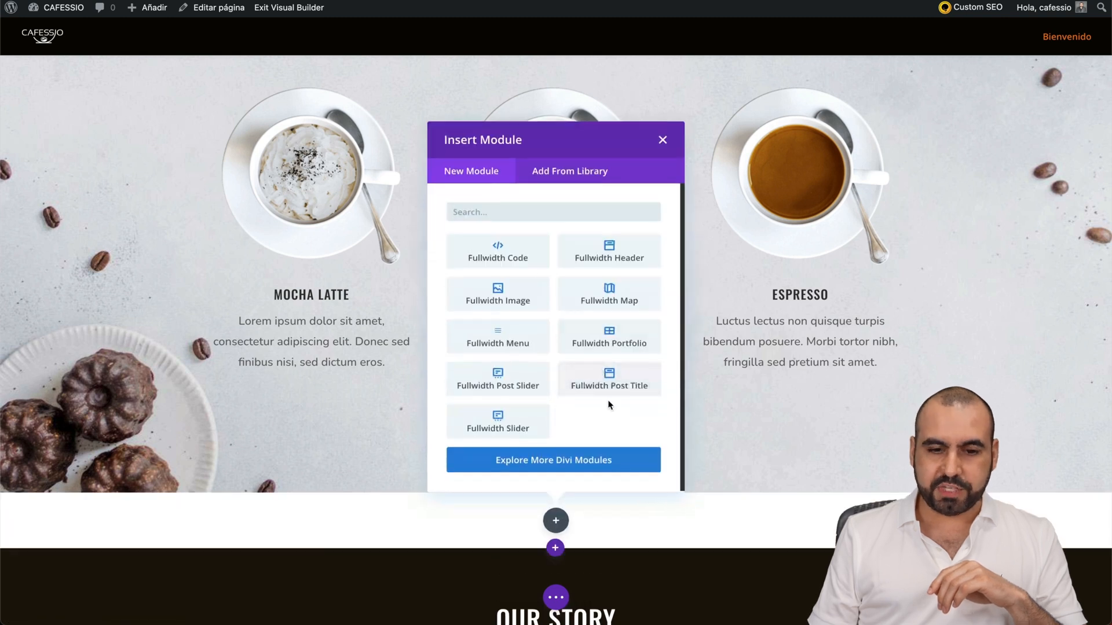
click(497, 251)
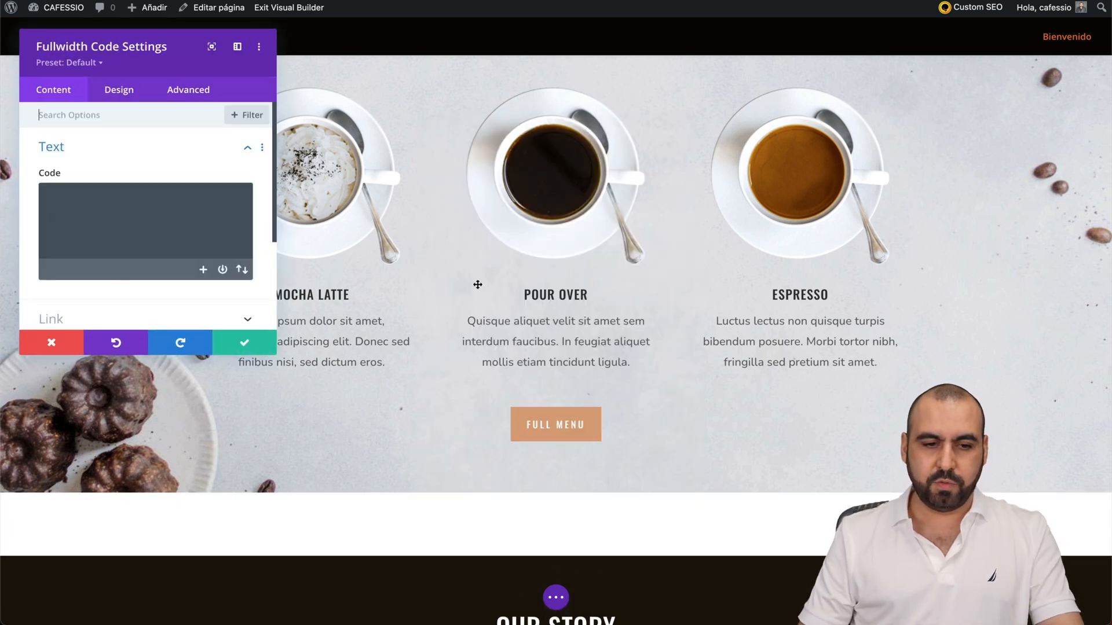
text([rev_slider alias="beyond-the-void-parallax-hero"][/rev_slider])
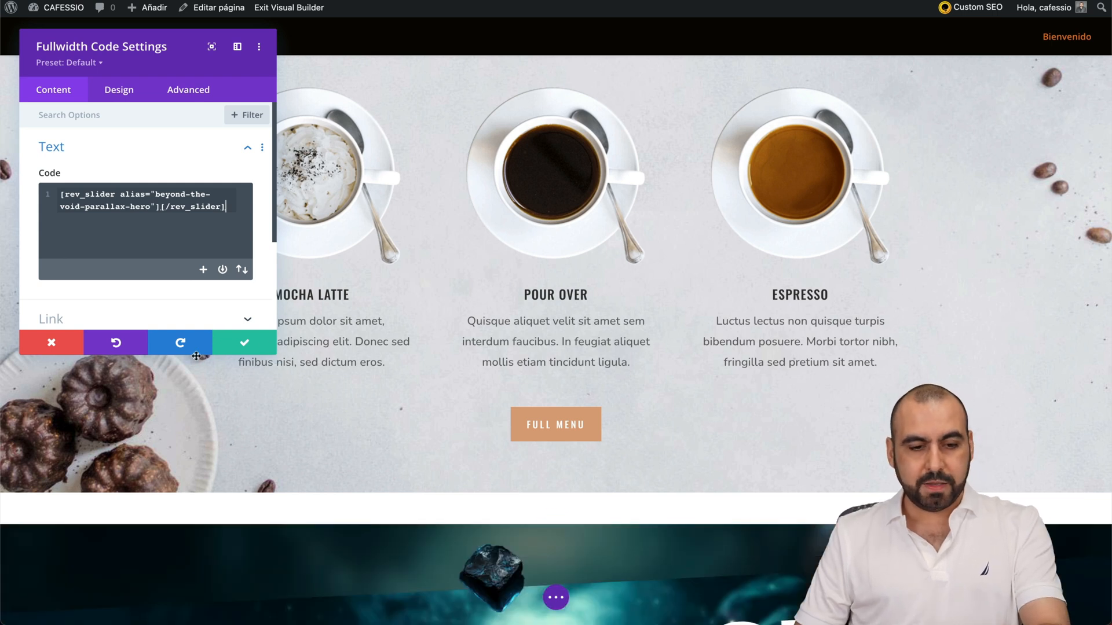
click(243, 342)
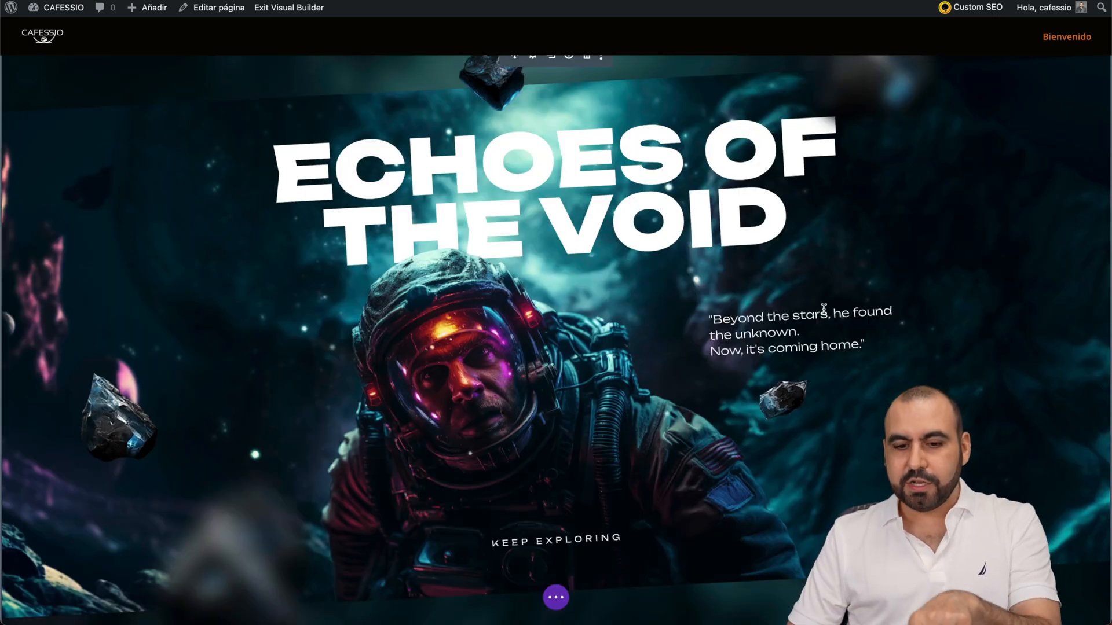
Step: Scroll the live Bienvenido page and switch the coffee slider to the Black Coffee and Espresso slides
scroll(down, 3)
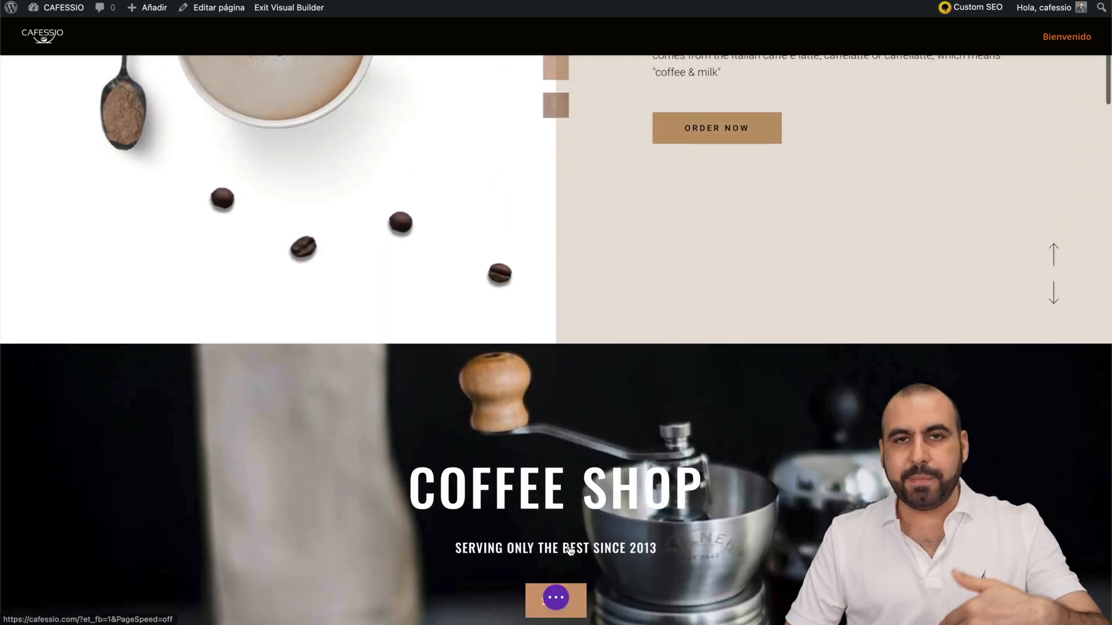
scroll(down, 3)
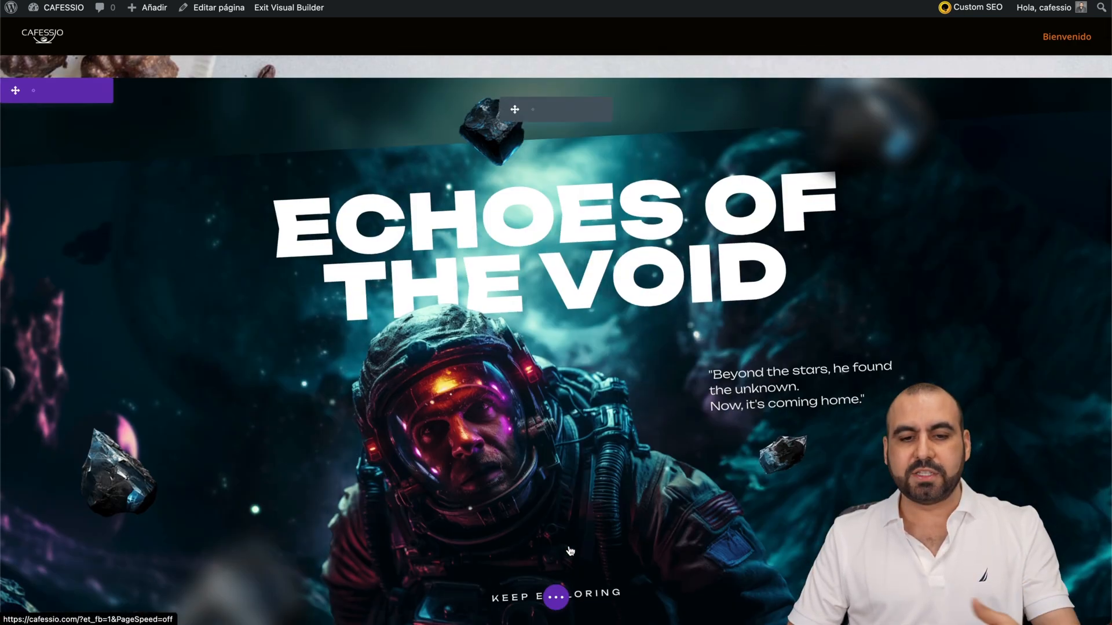
scroll(down, 3)
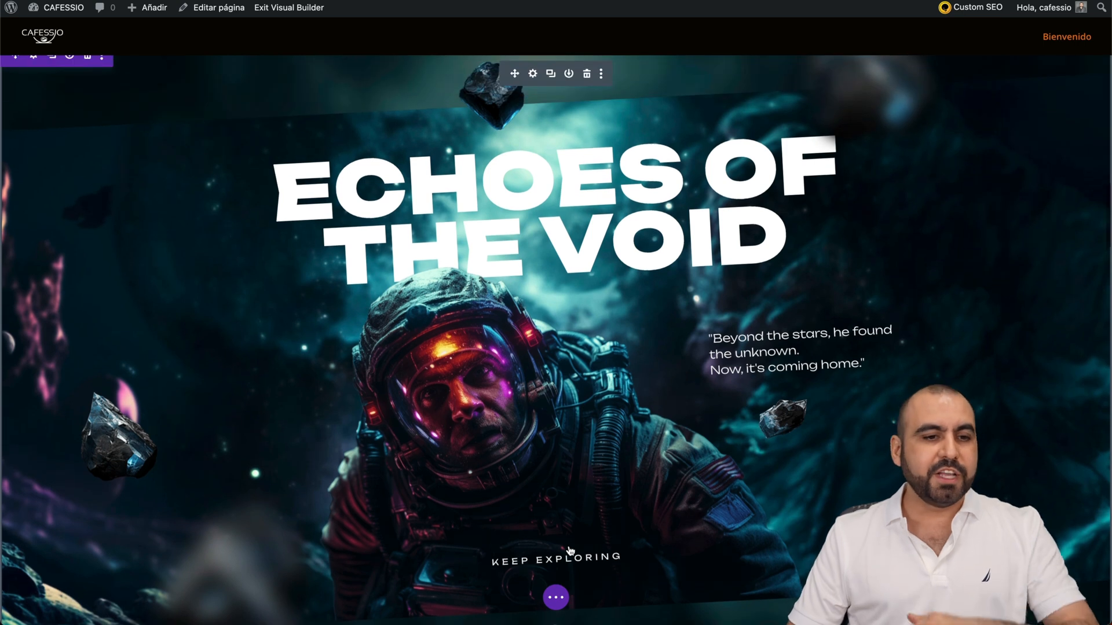
mouse_move(624, 568)
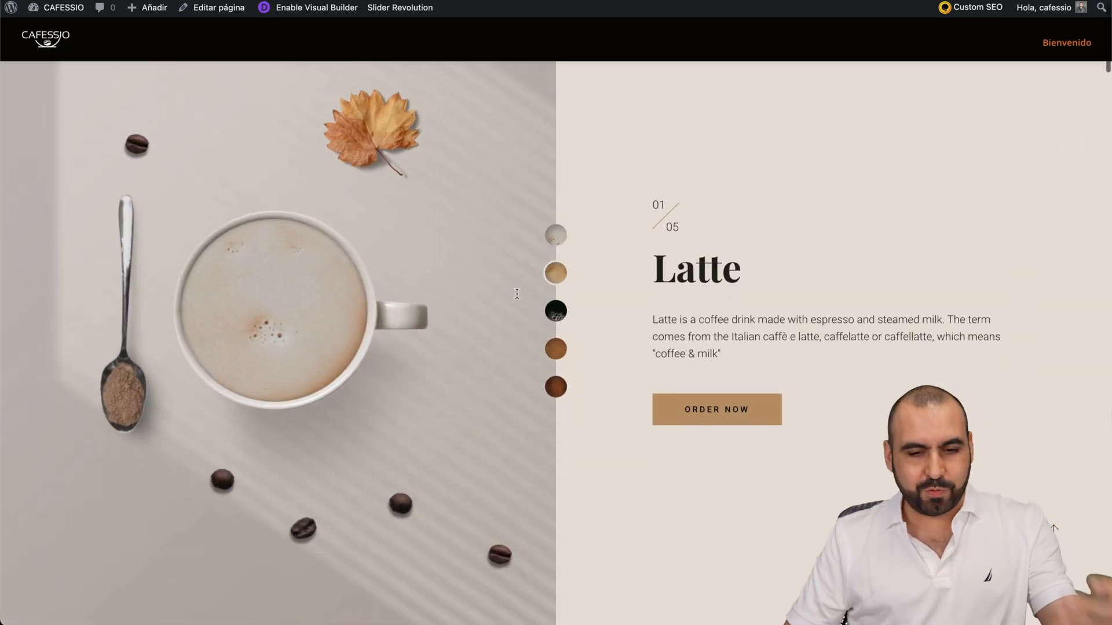
click(555, 310)
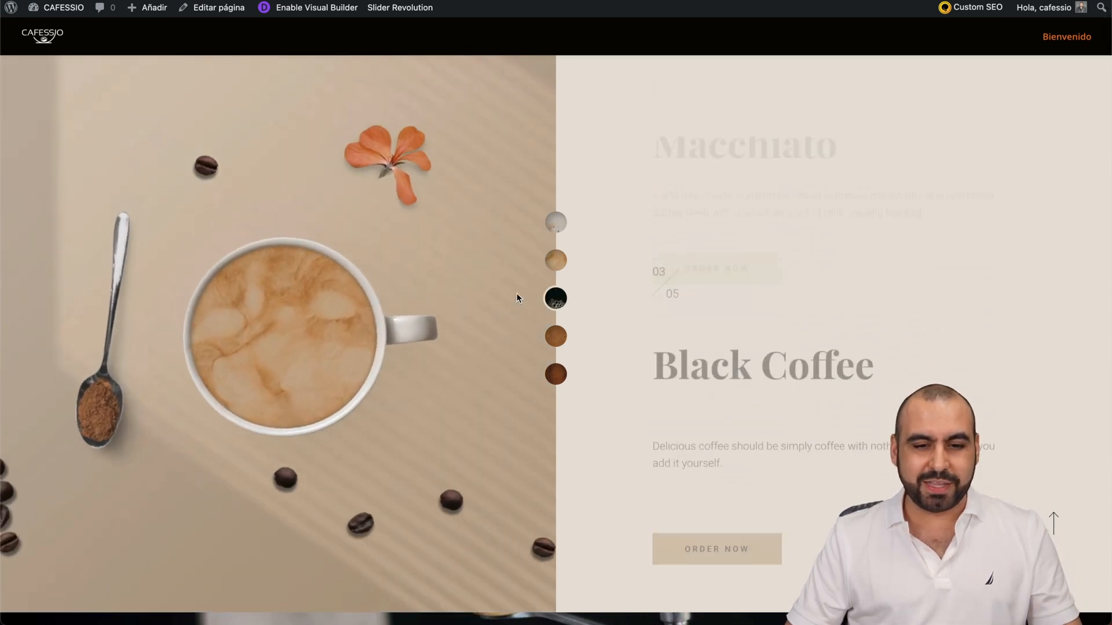
click(556, 336)
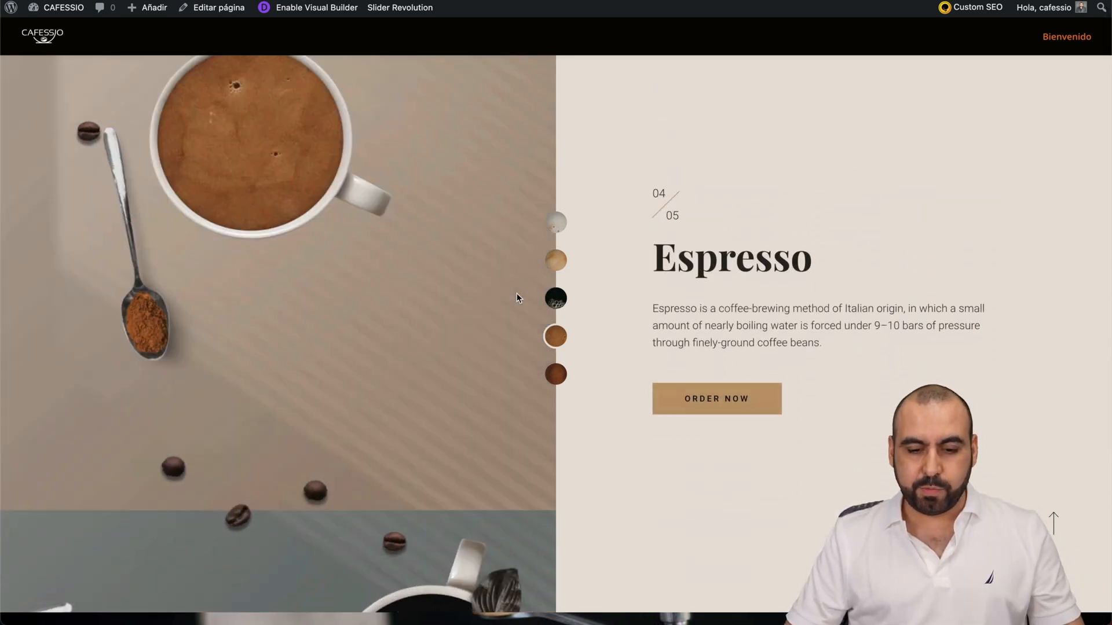
scroll(down, 3)
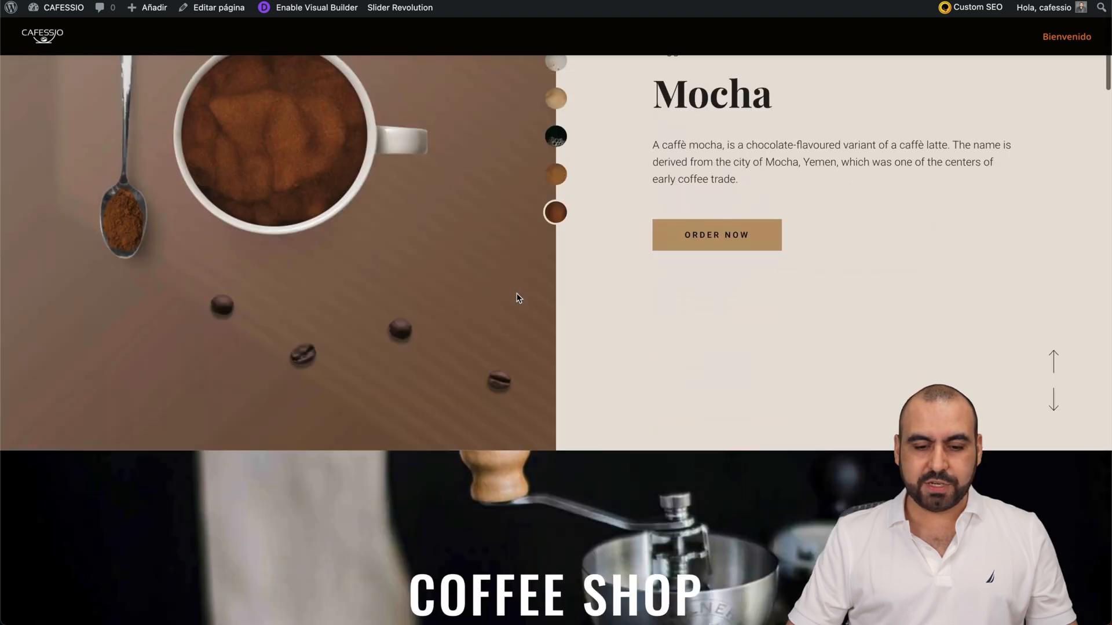